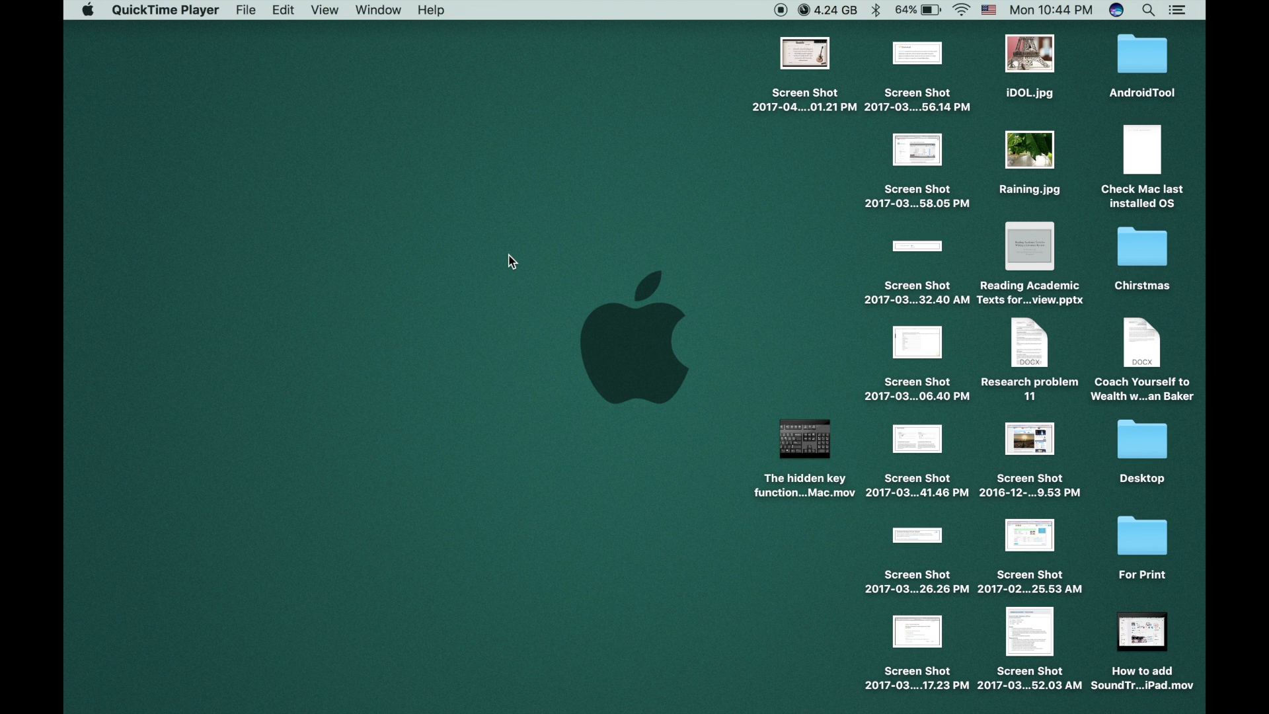
mouse_move(586, 293)
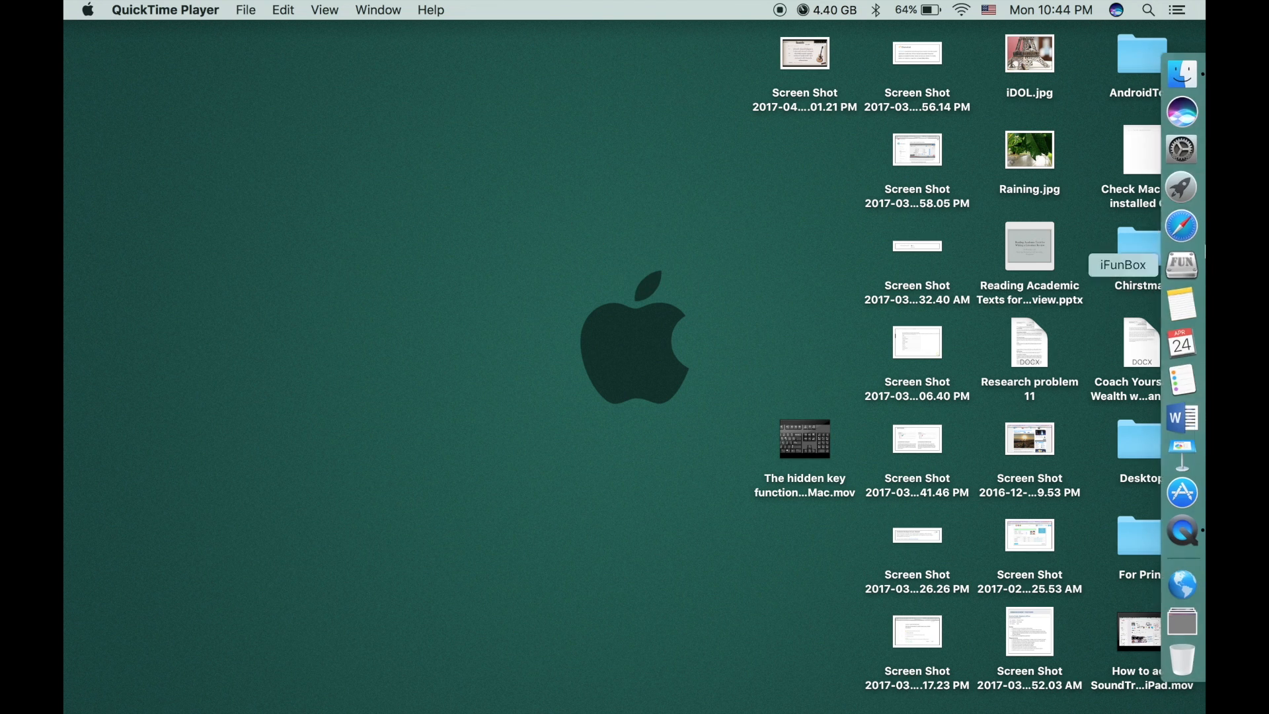
mouse_move(1182, 226)
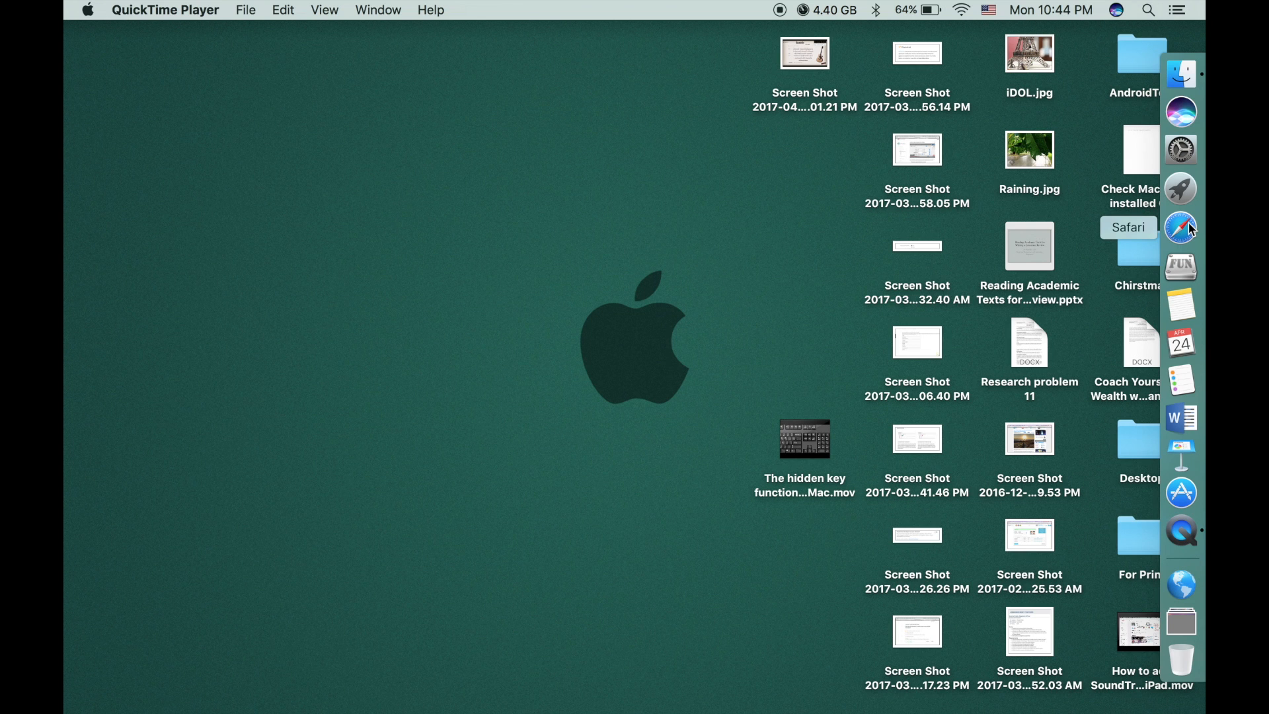
Step: Launch Safari from the Dock on the right edge of the screen
click(1180, 227)
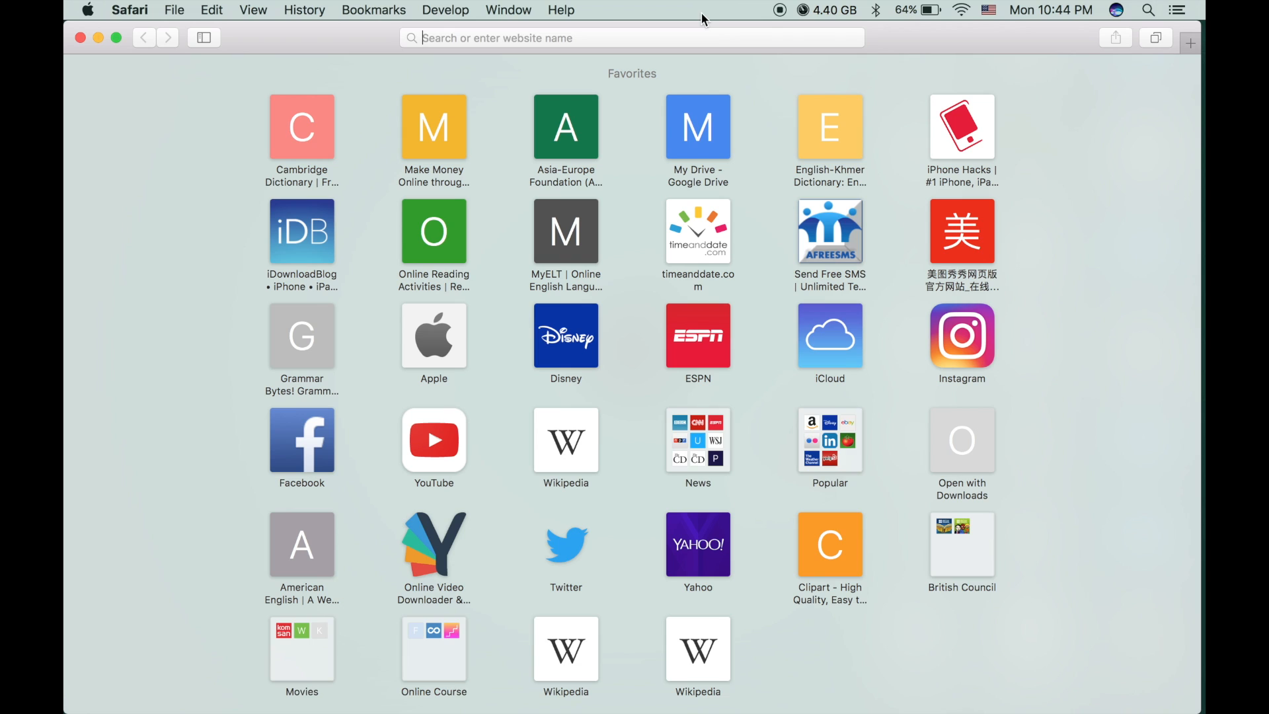
Step: Search Google for 'android file transfer for mac' from Safari's address bar
click(631, 37)
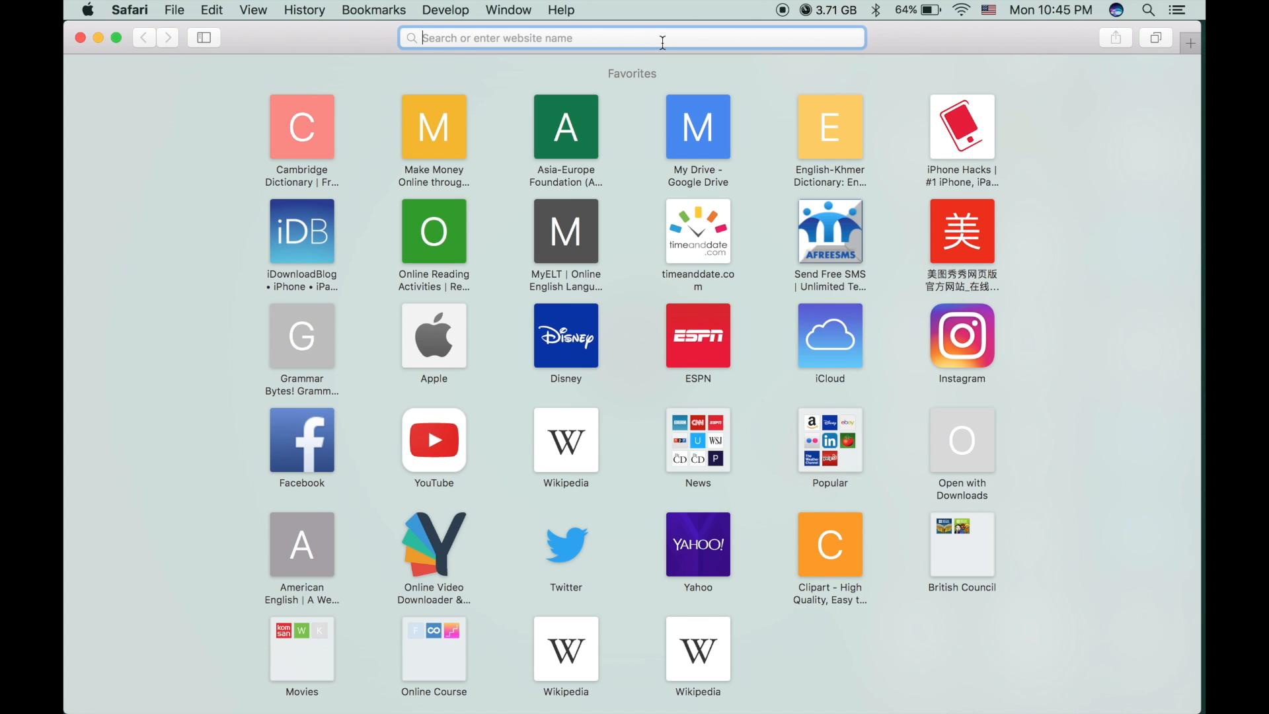
text(android)
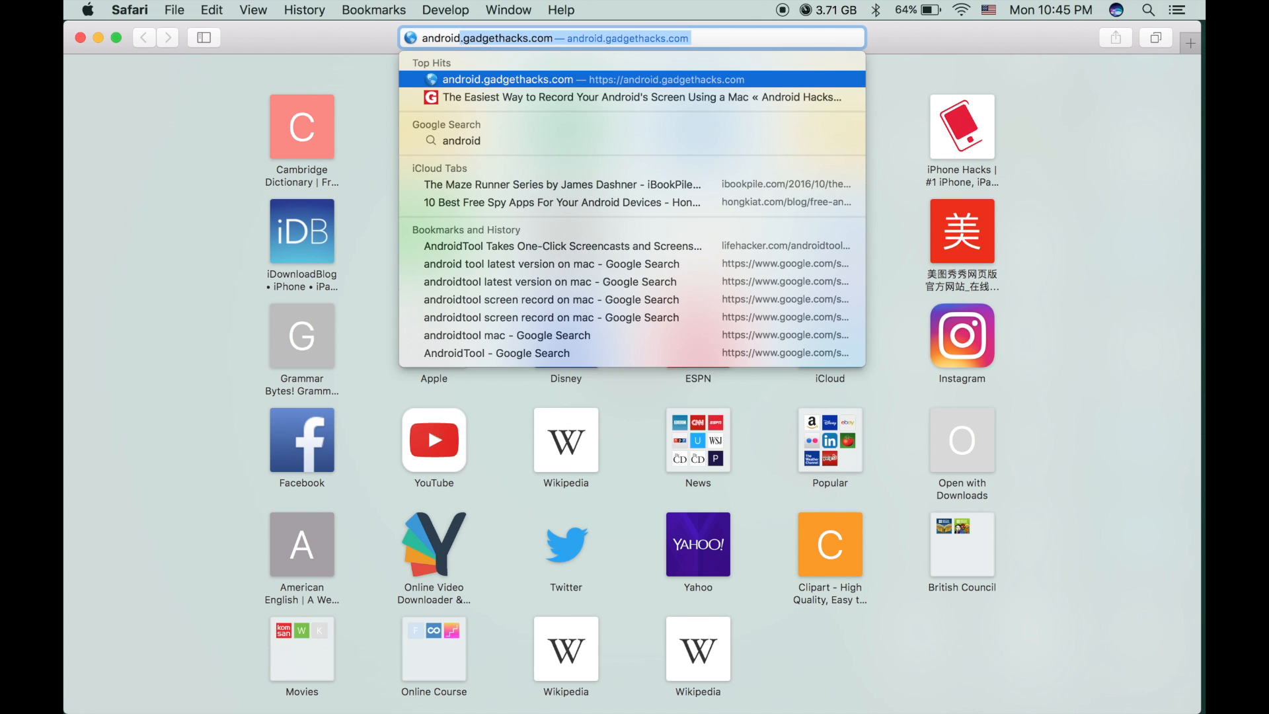
text(android file transfer for ma)
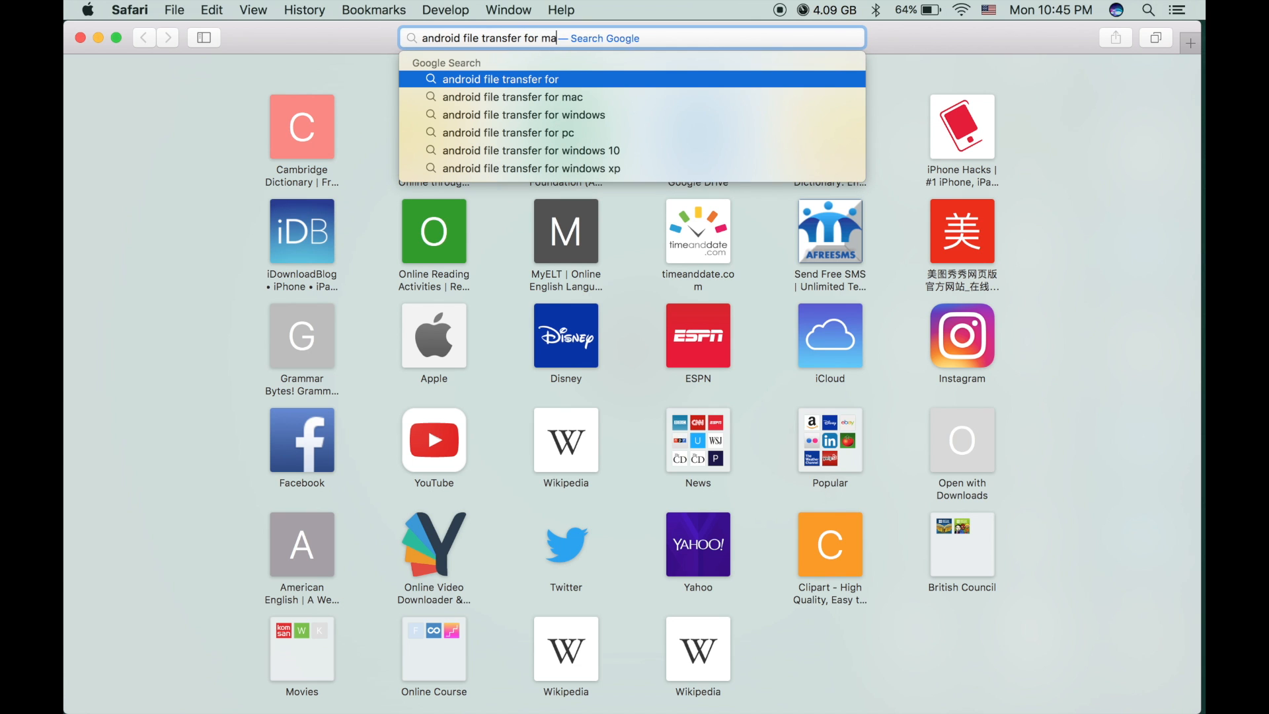
click(511, 96)
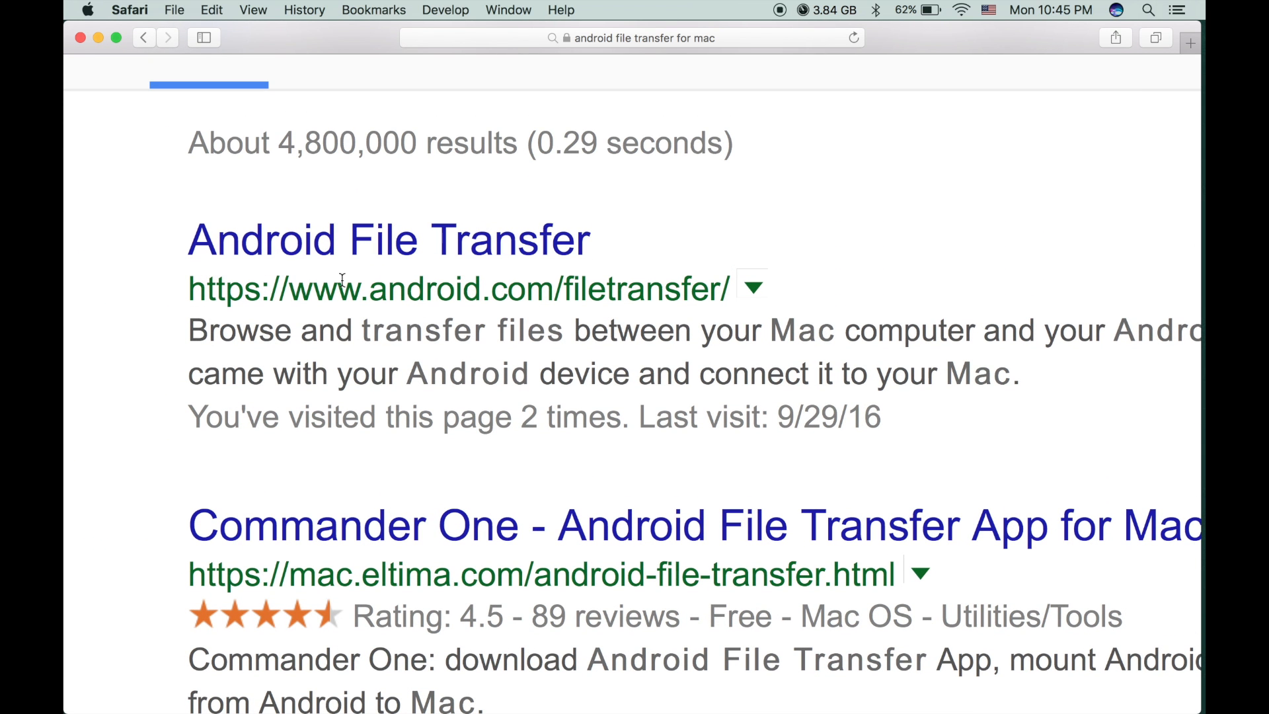
mouse_move(611, 304)
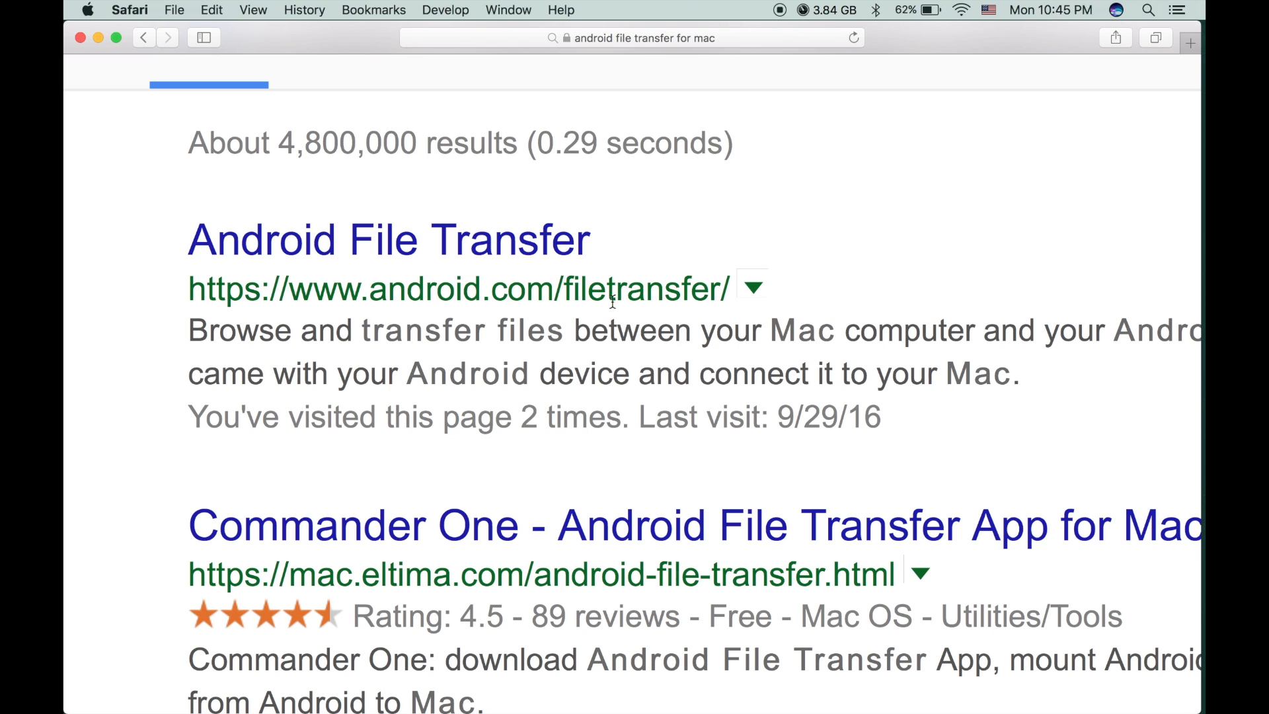
Step: Open the android.com Android File Transfer page, download androidfiletransfer.dmg and check its progress
click(386, 239)
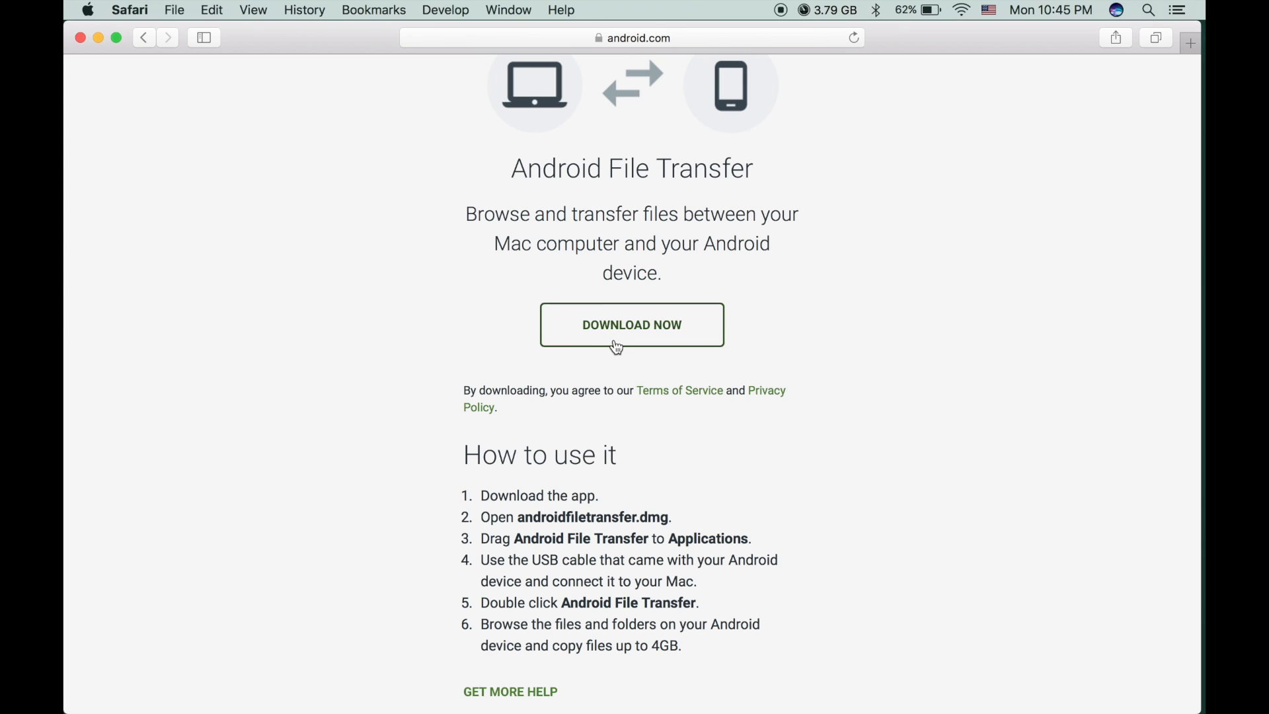
mouse_move(644, 321)
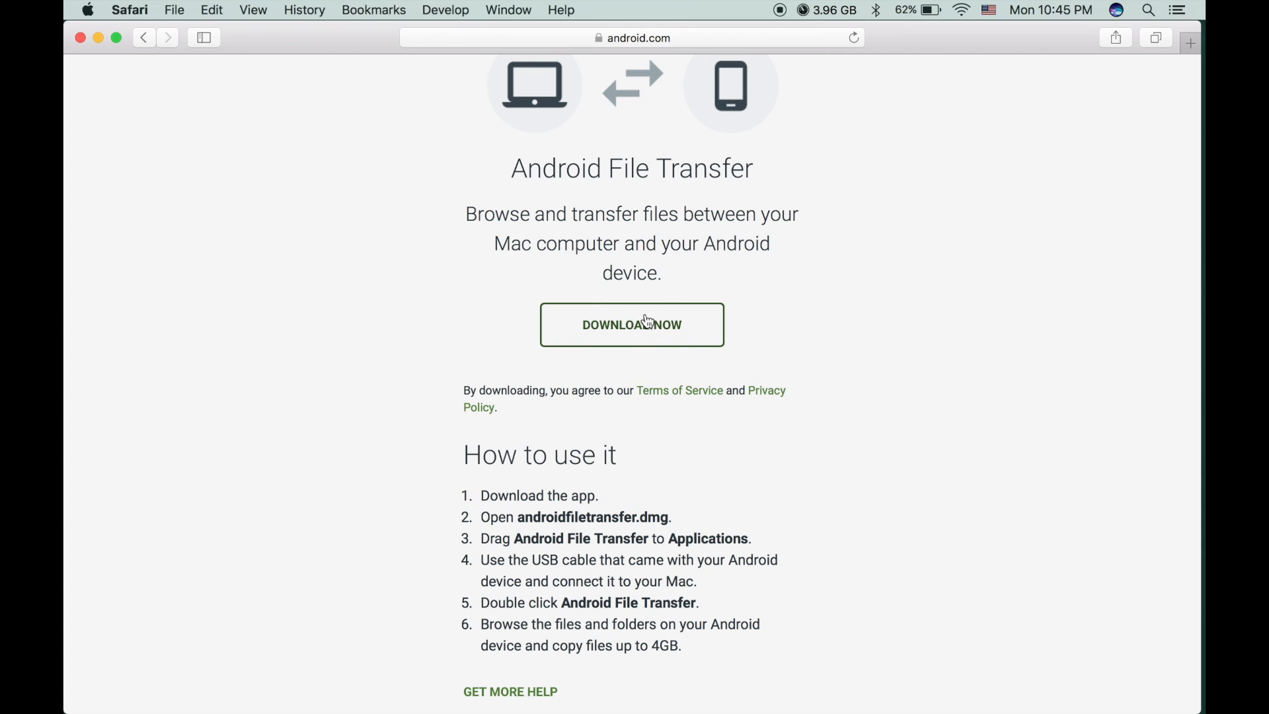
mouse_move(616, 340)
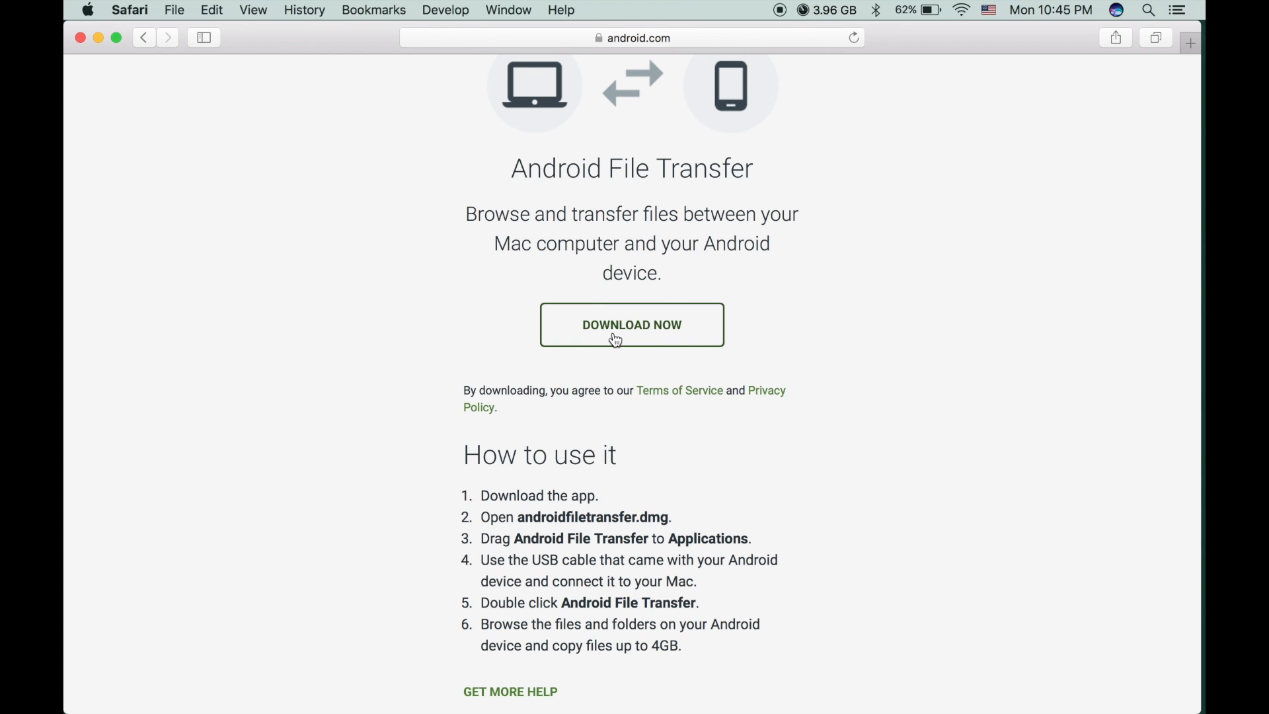
click(631, 325)
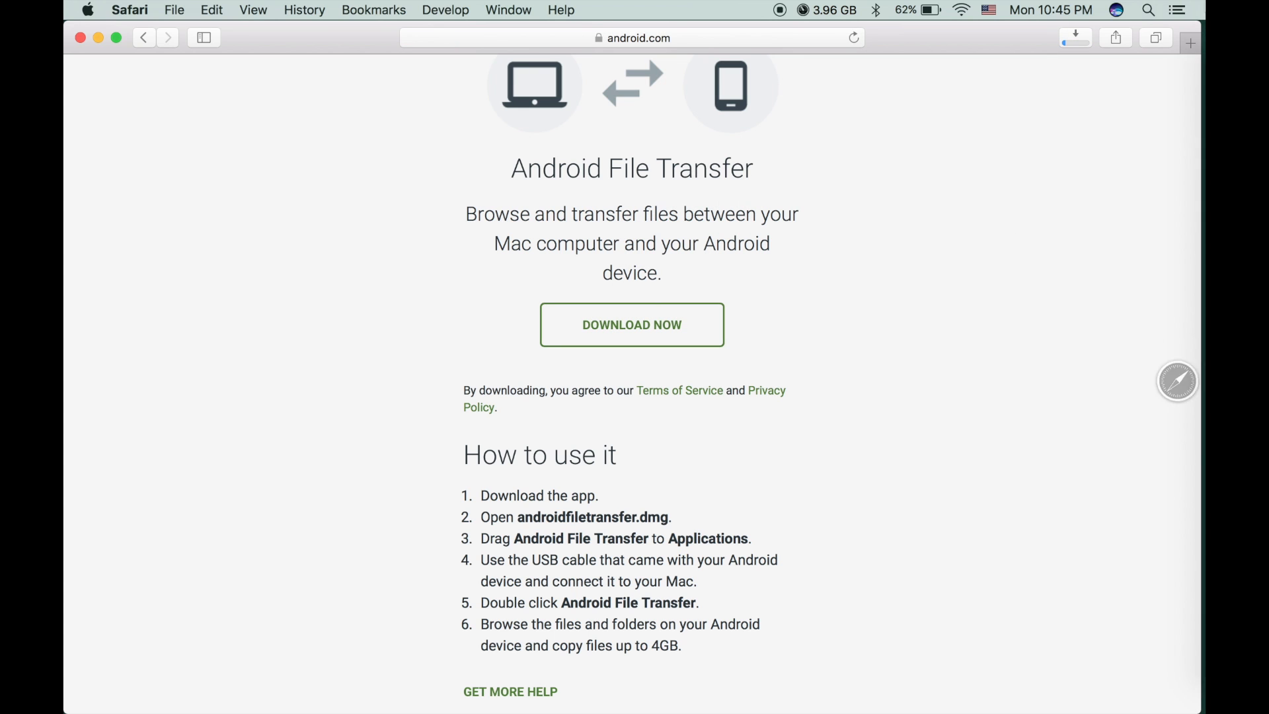
click(1075, 37)
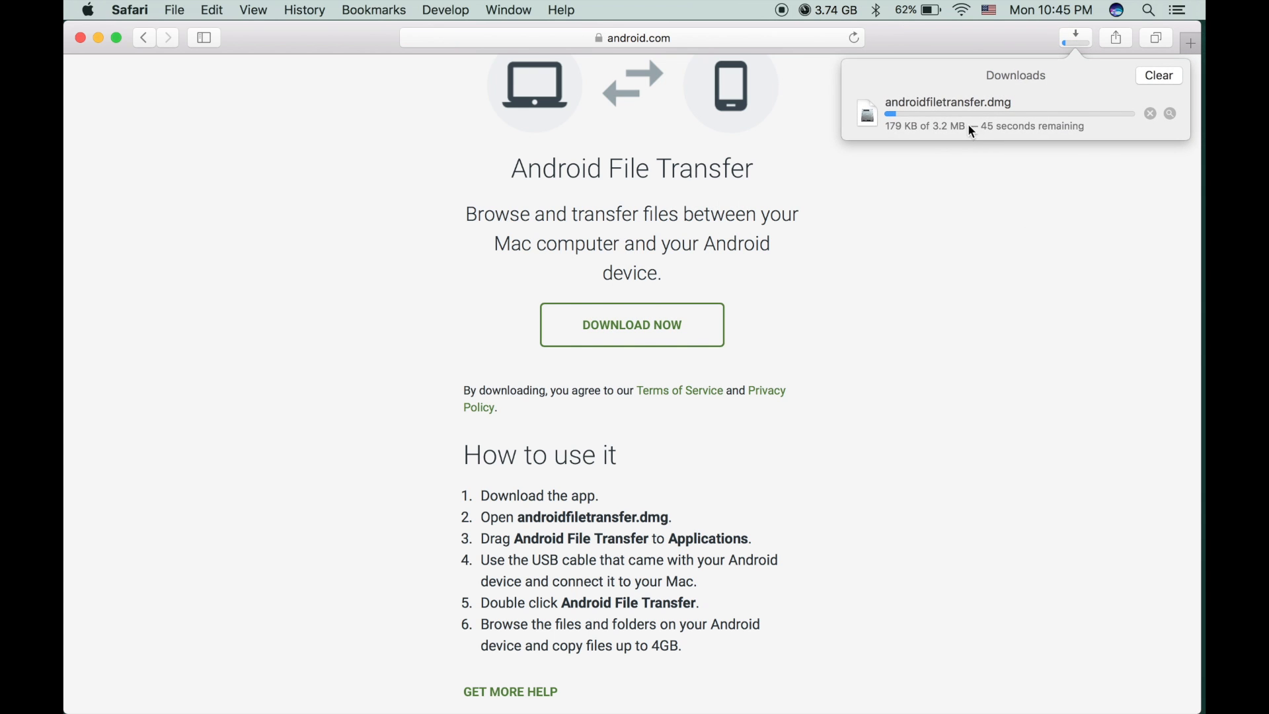
scroll(down, 3)
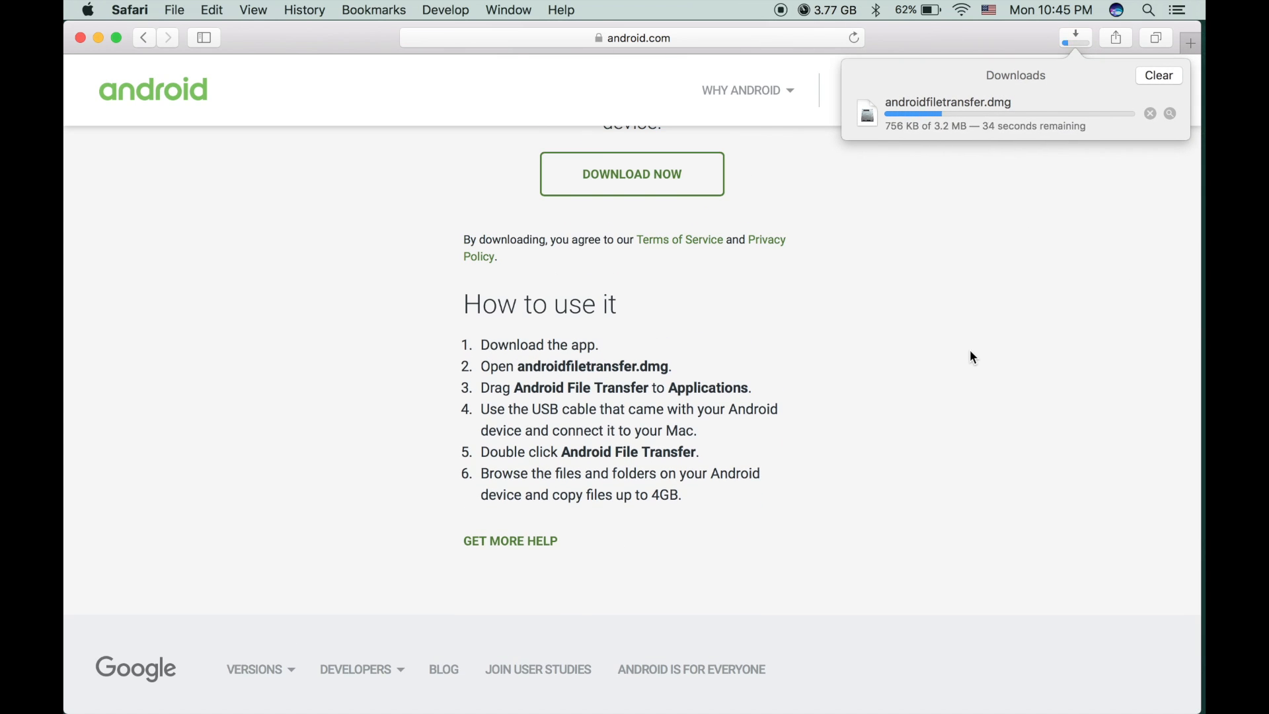
mouse_move(955, 278)
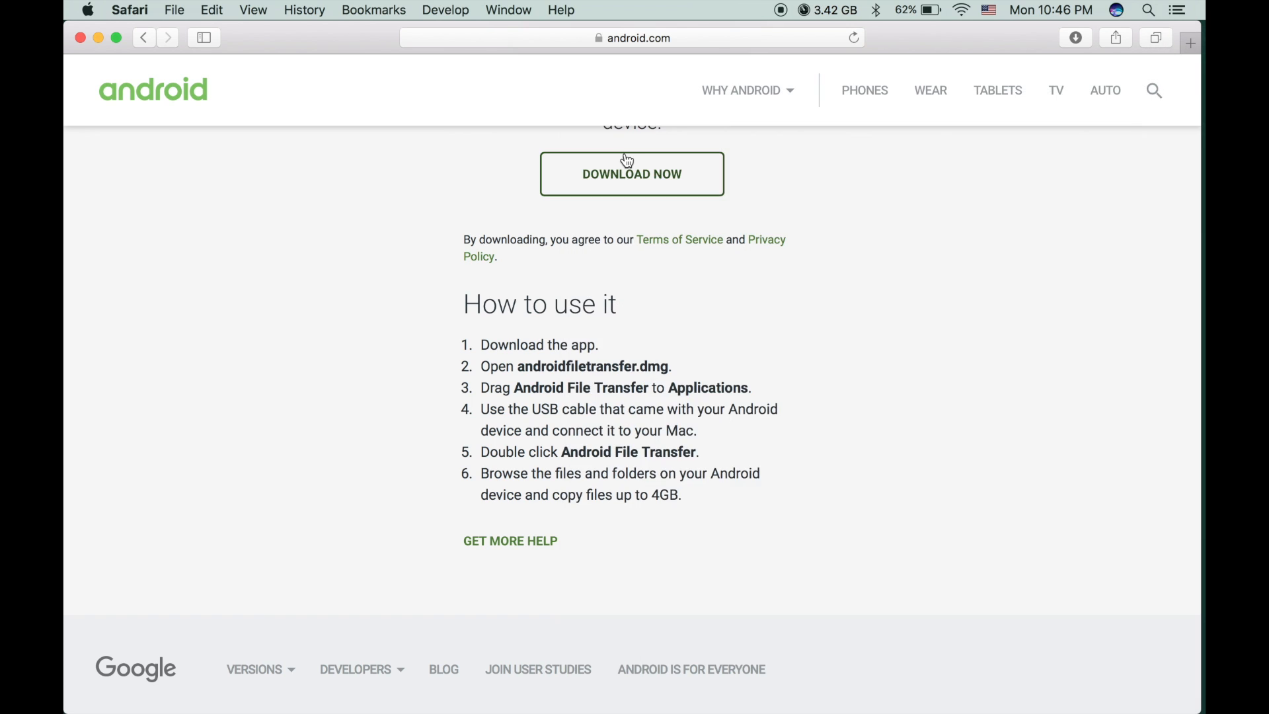
Step: Open androidfiletransfer.dmg and drag Android File Transfer onto the Applications folder
click(631, 174)
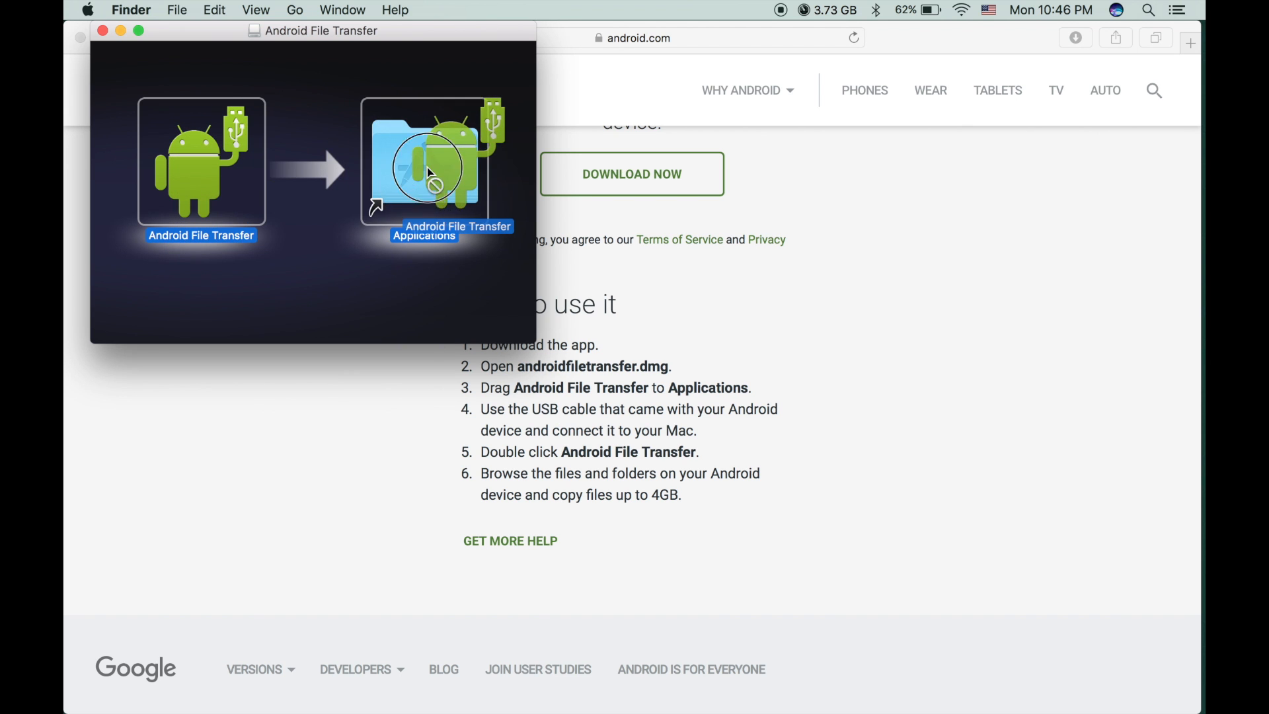
drag(429, 170, 130, 527)
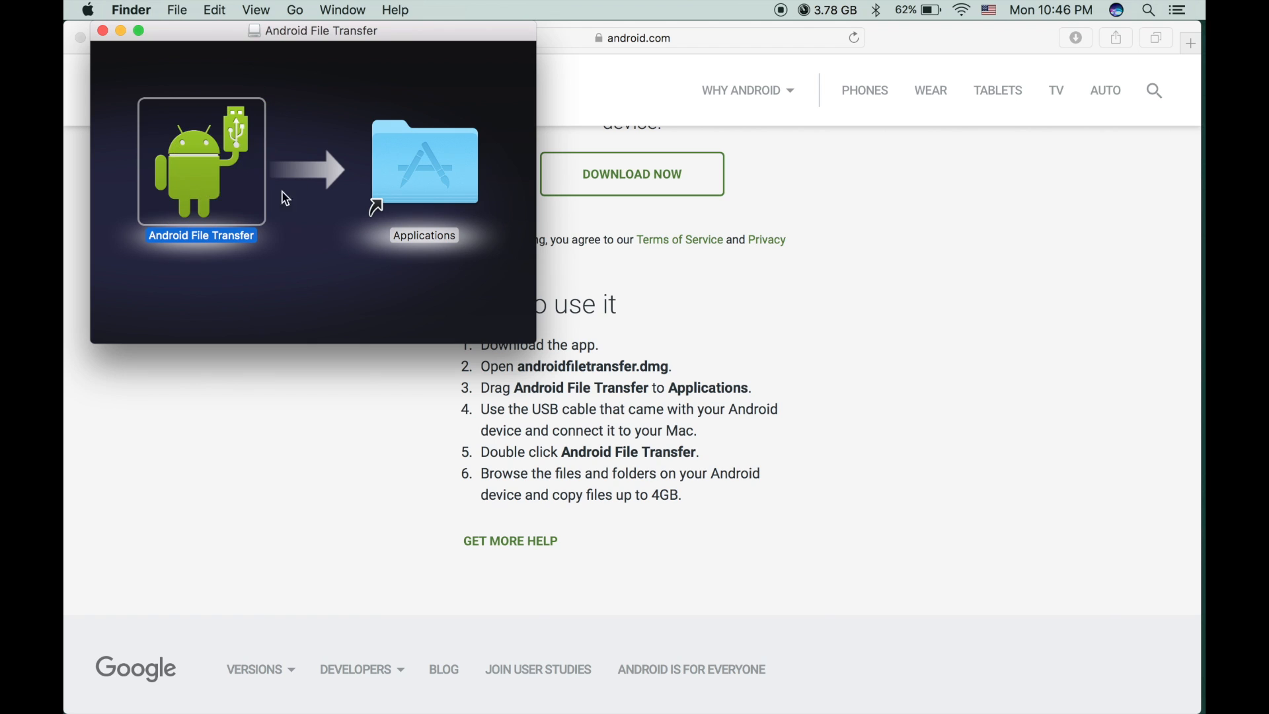
mouse_move(510, 278)
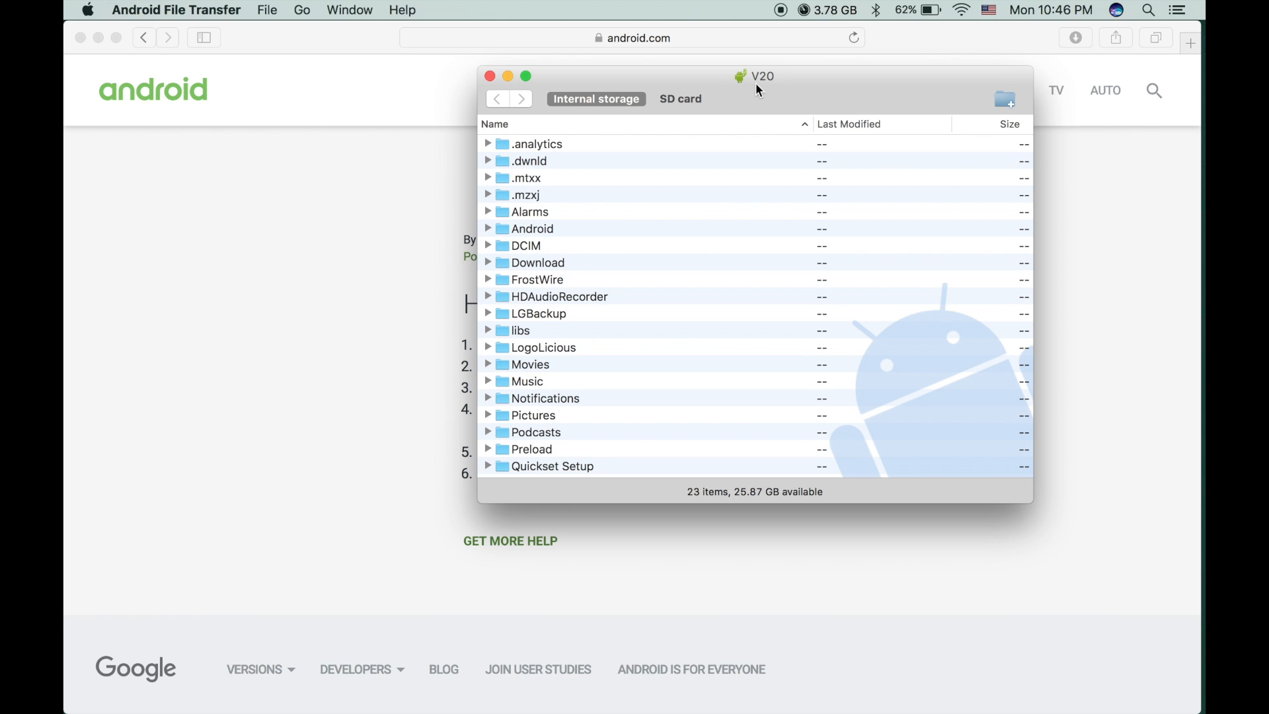
mouse_move(764, 88)
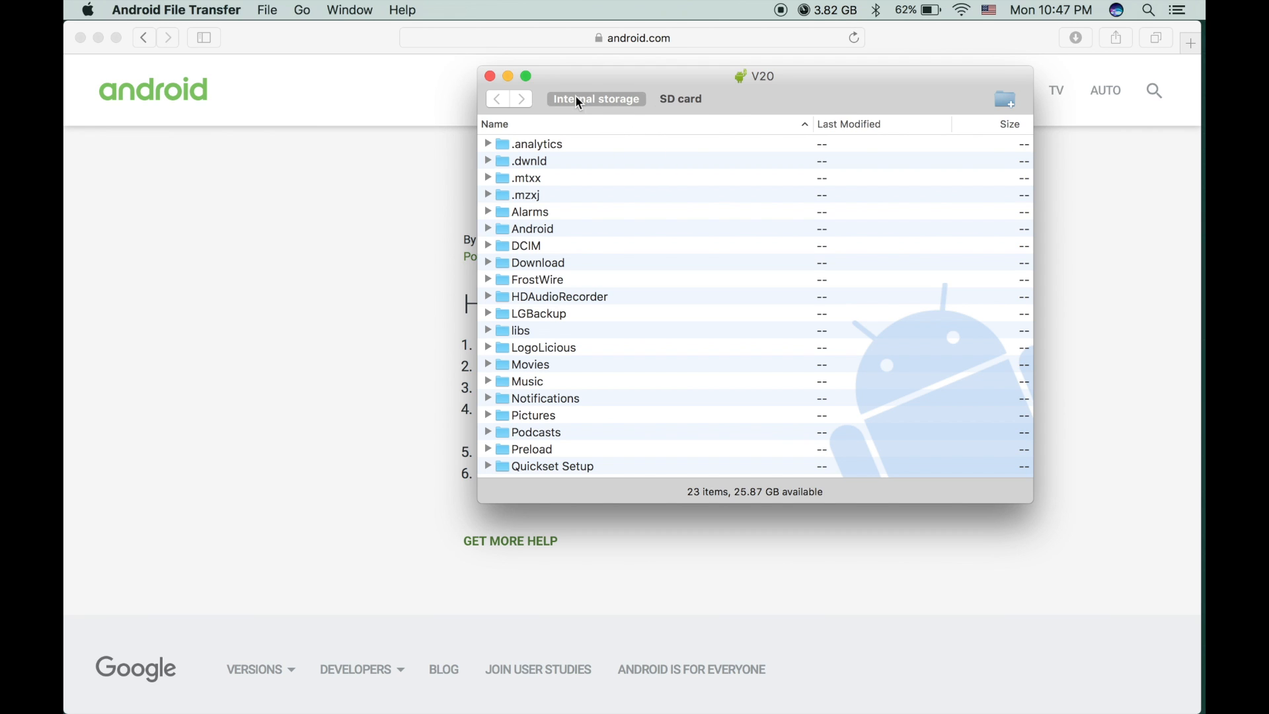
Step: Switch from the V20's internal storage to its SD card, showing 12 folders
click(596, 98)
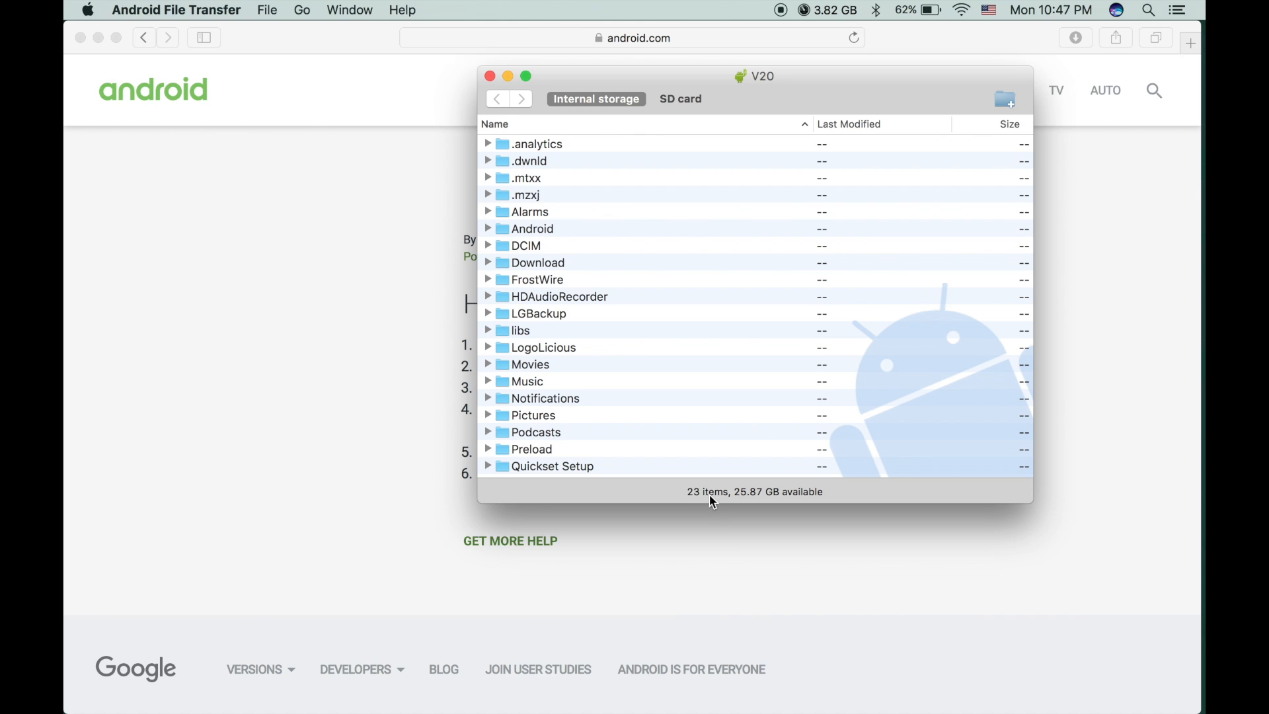
mouse_move(745, 505)
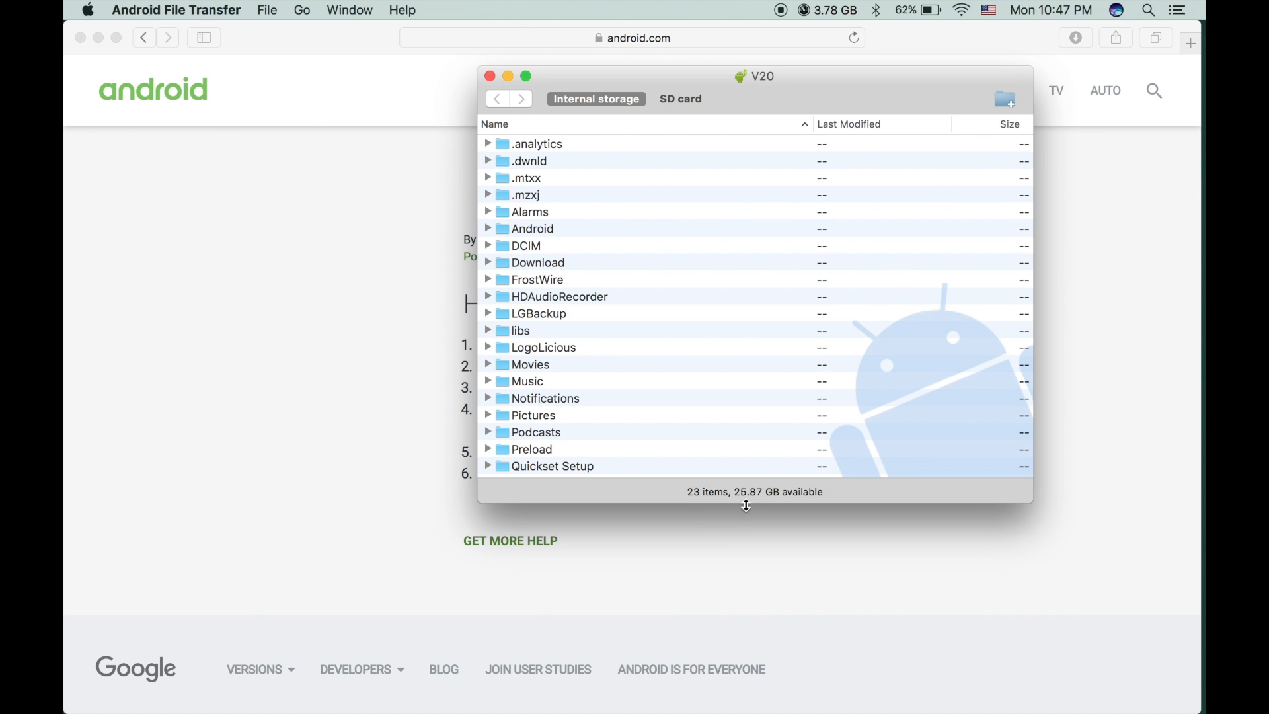
mouse_move(699, 503)
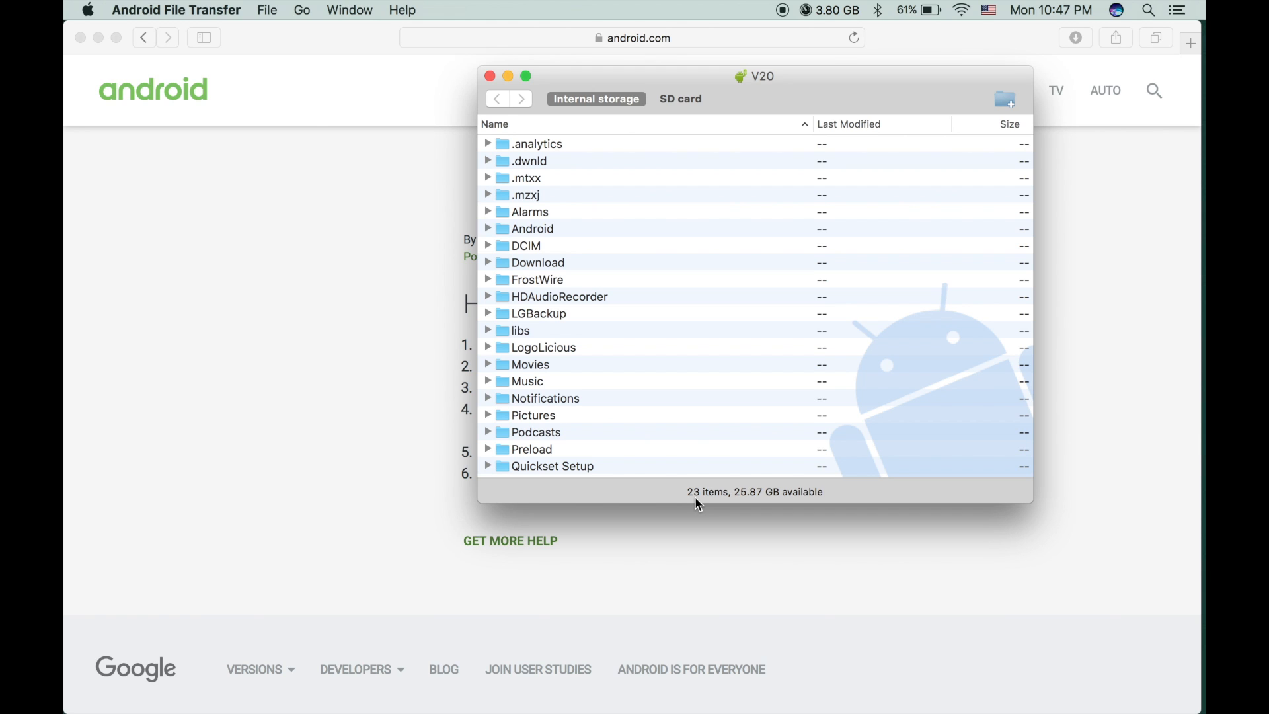
mouse_move(746, 504)
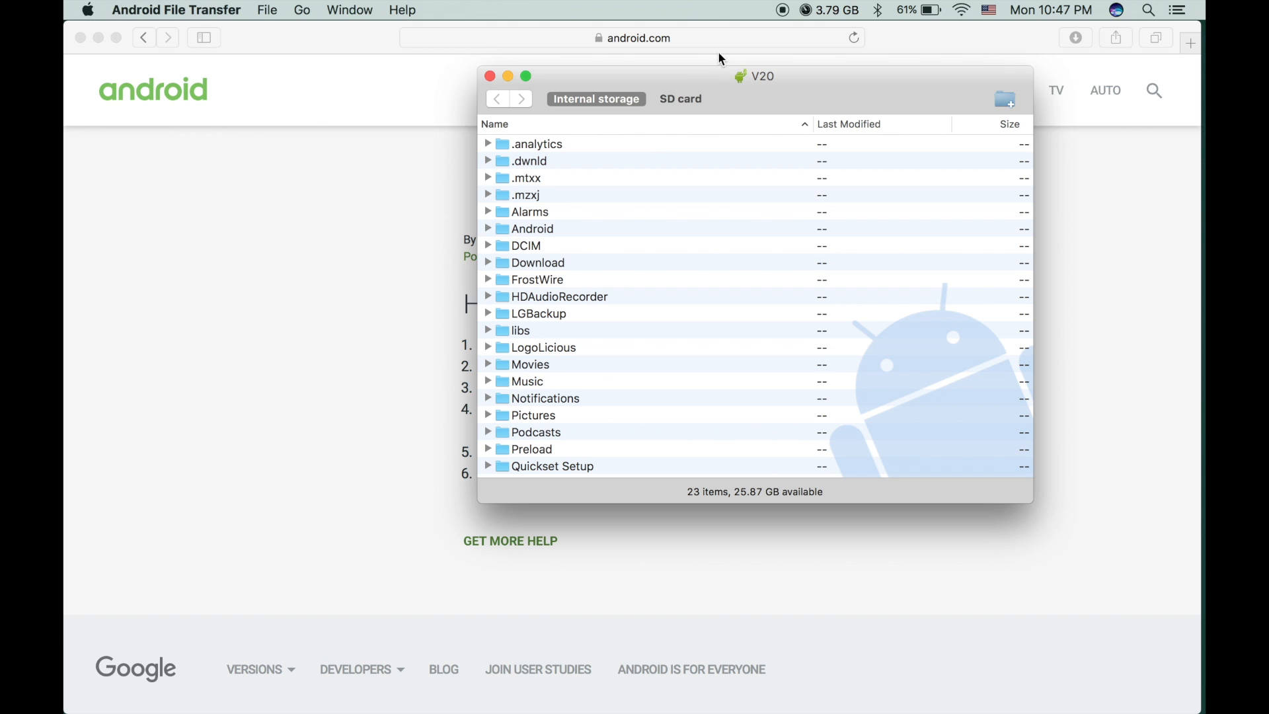
click(681, 98)
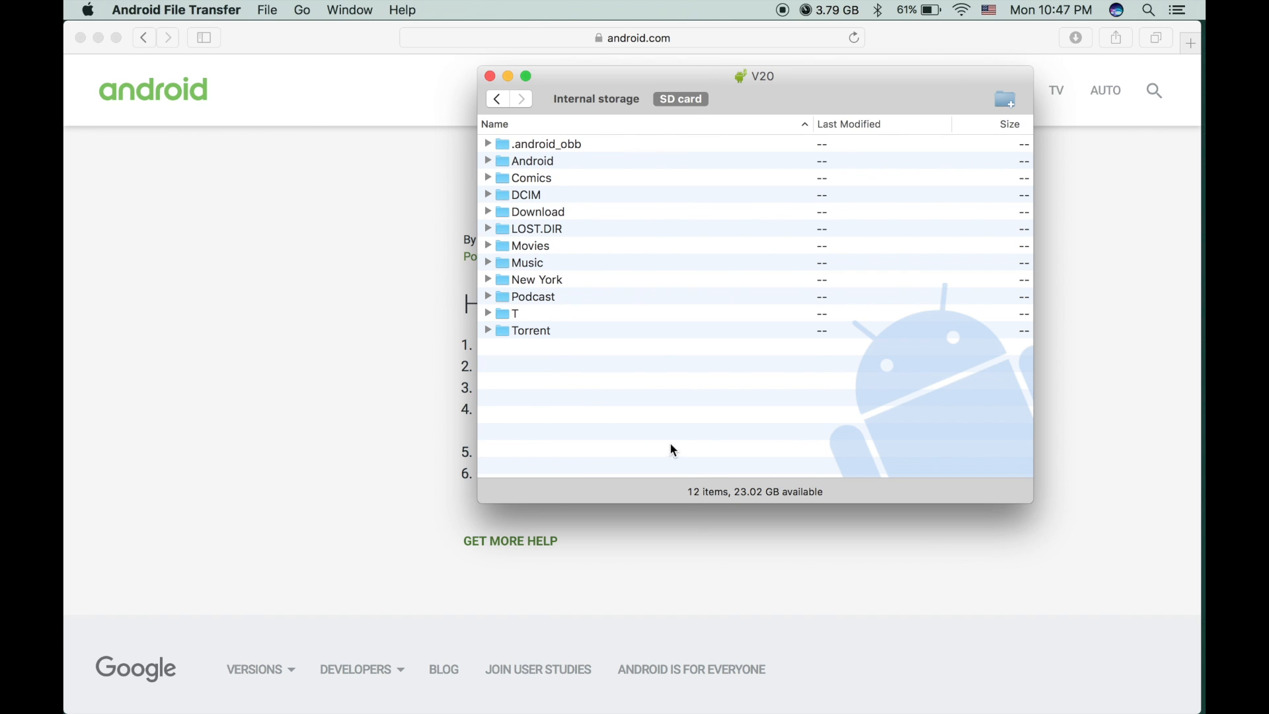
mouse_move(714, 502)
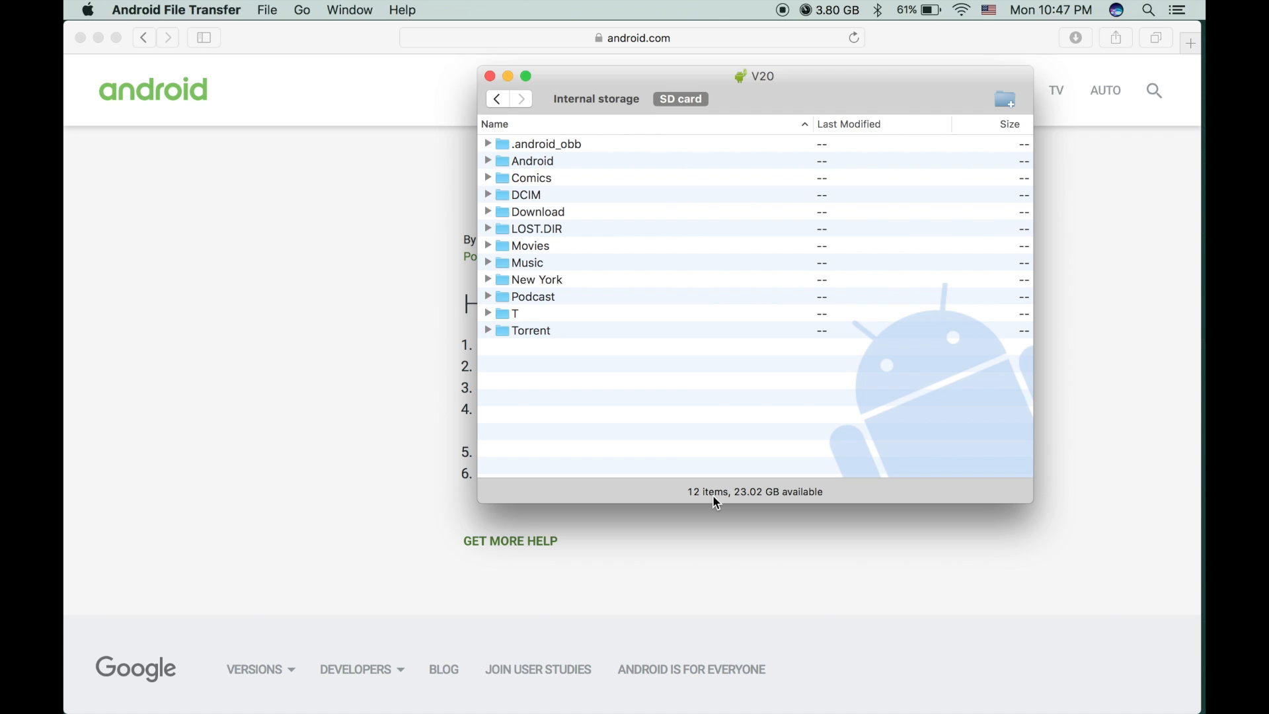
mouse_move(746, 504)
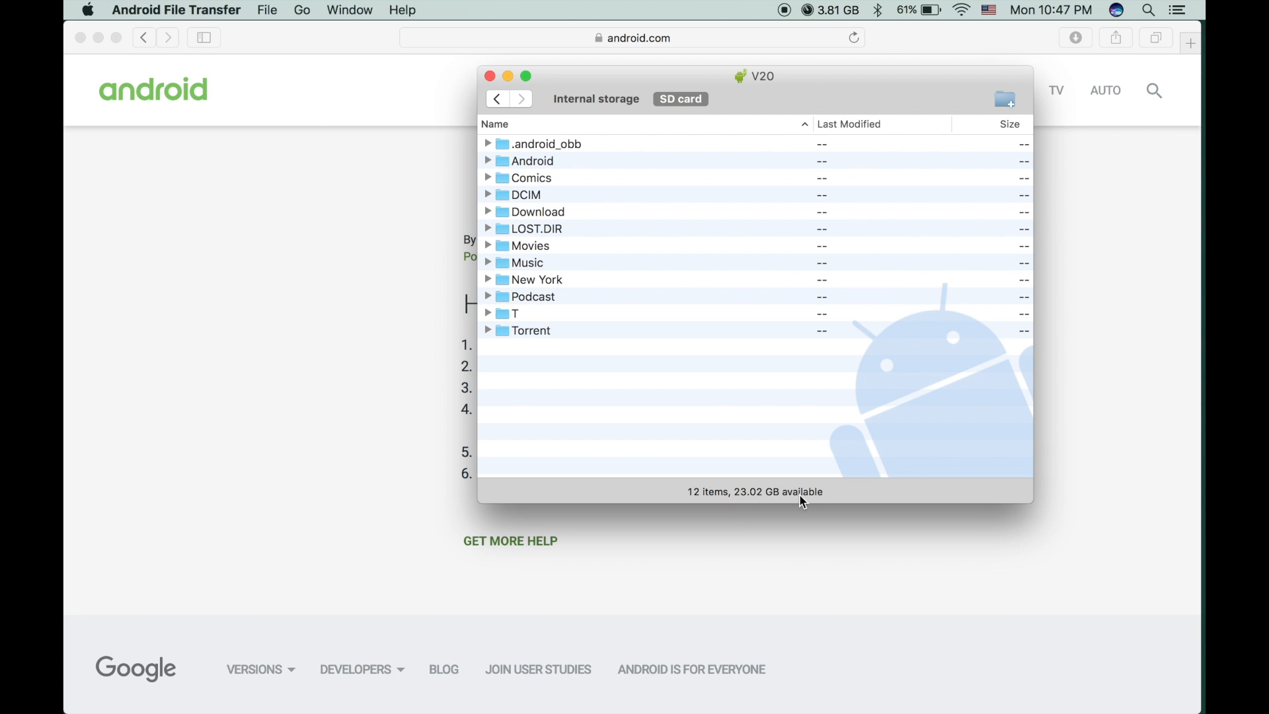
click(596, 98)
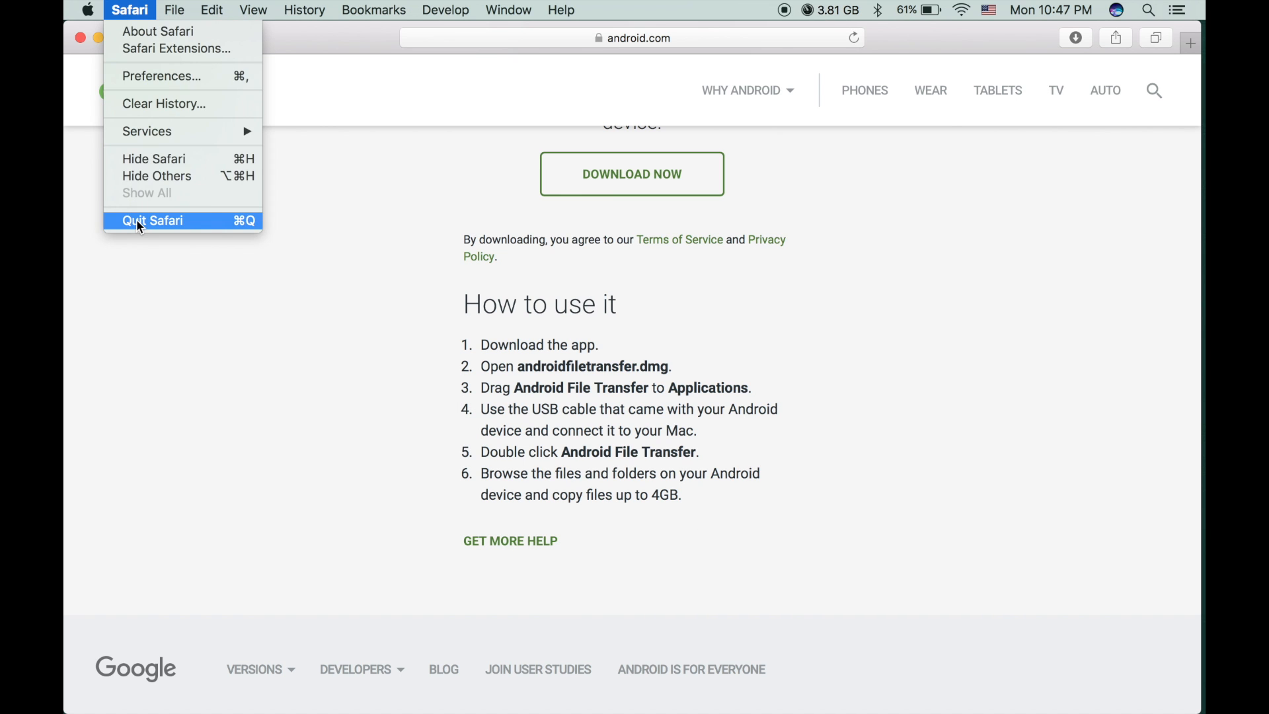
Step: Choose Quit Safari from the Safari menu
click(152, 220)
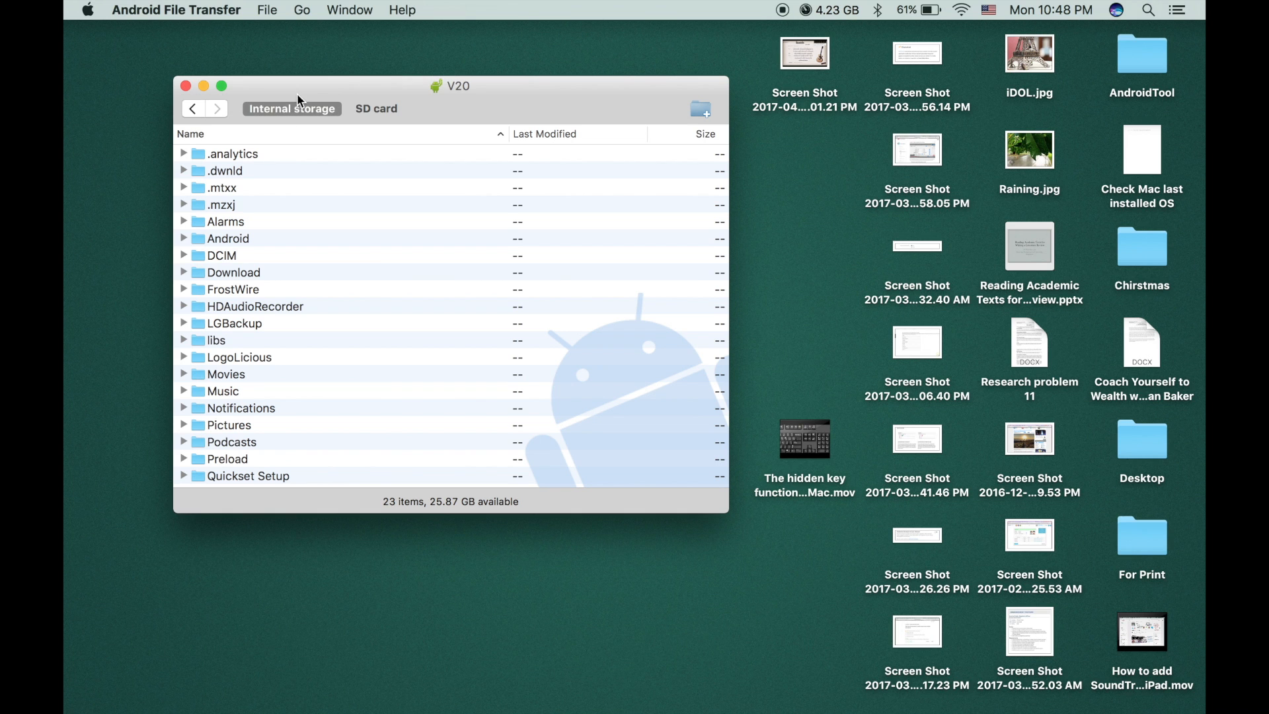
Step: Copy the screenshot onto the V20's SD card
click(376, 108)
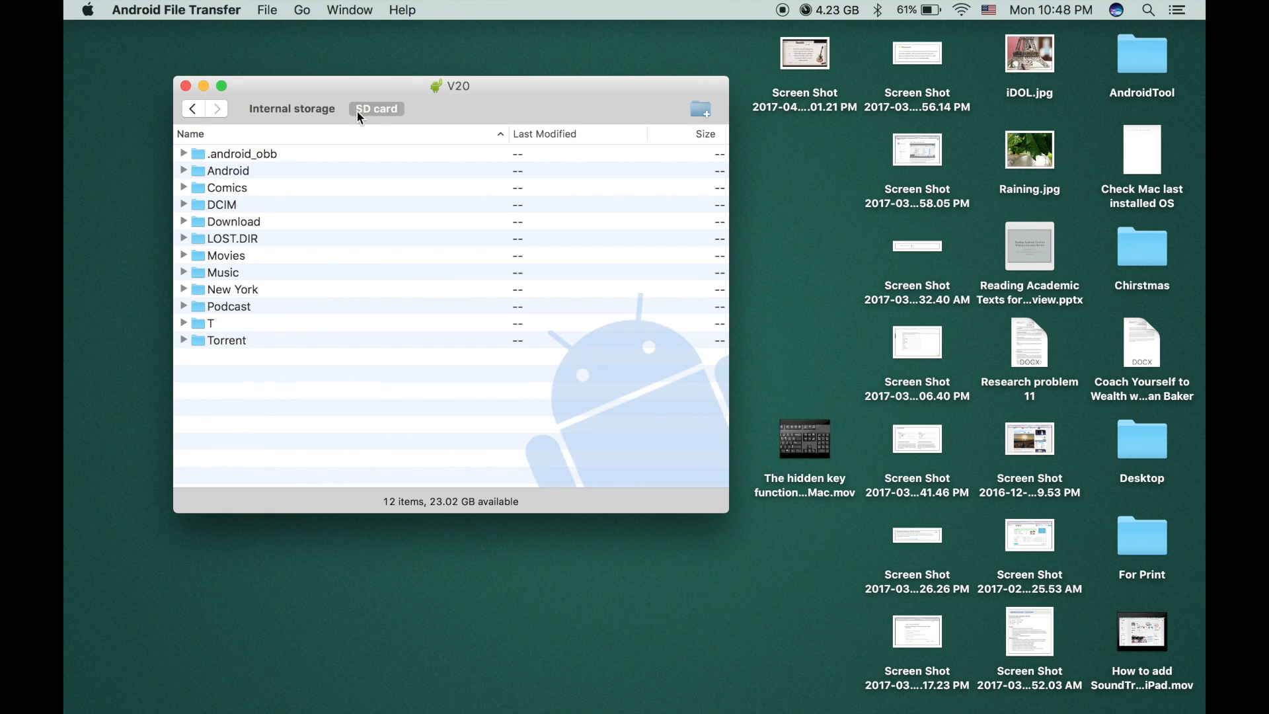
click(291, 108)
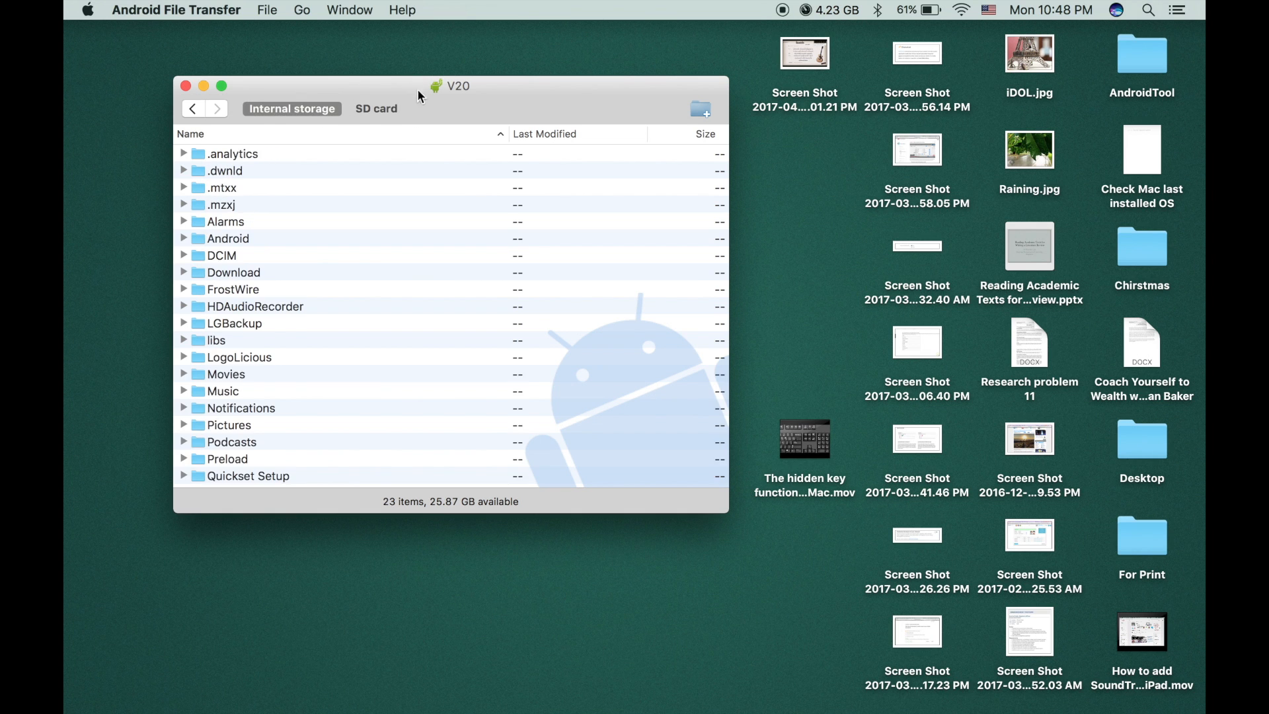
click(375, 108)
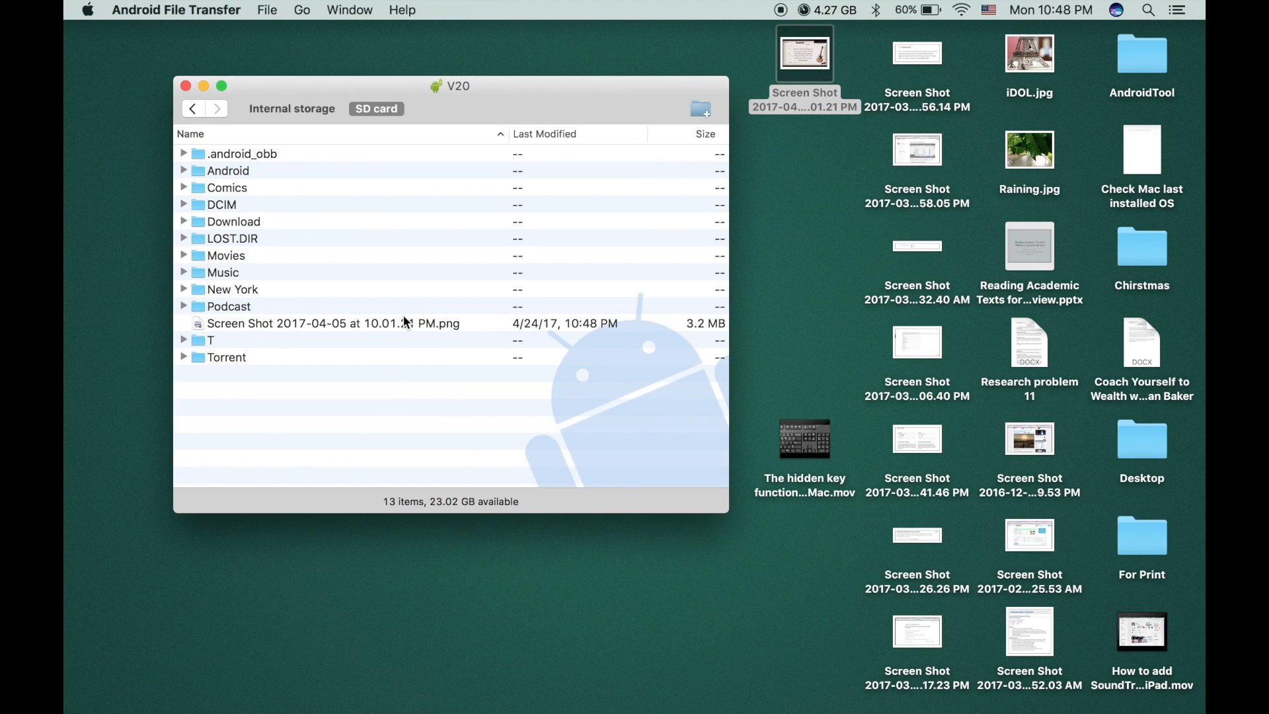
click(332, 323)
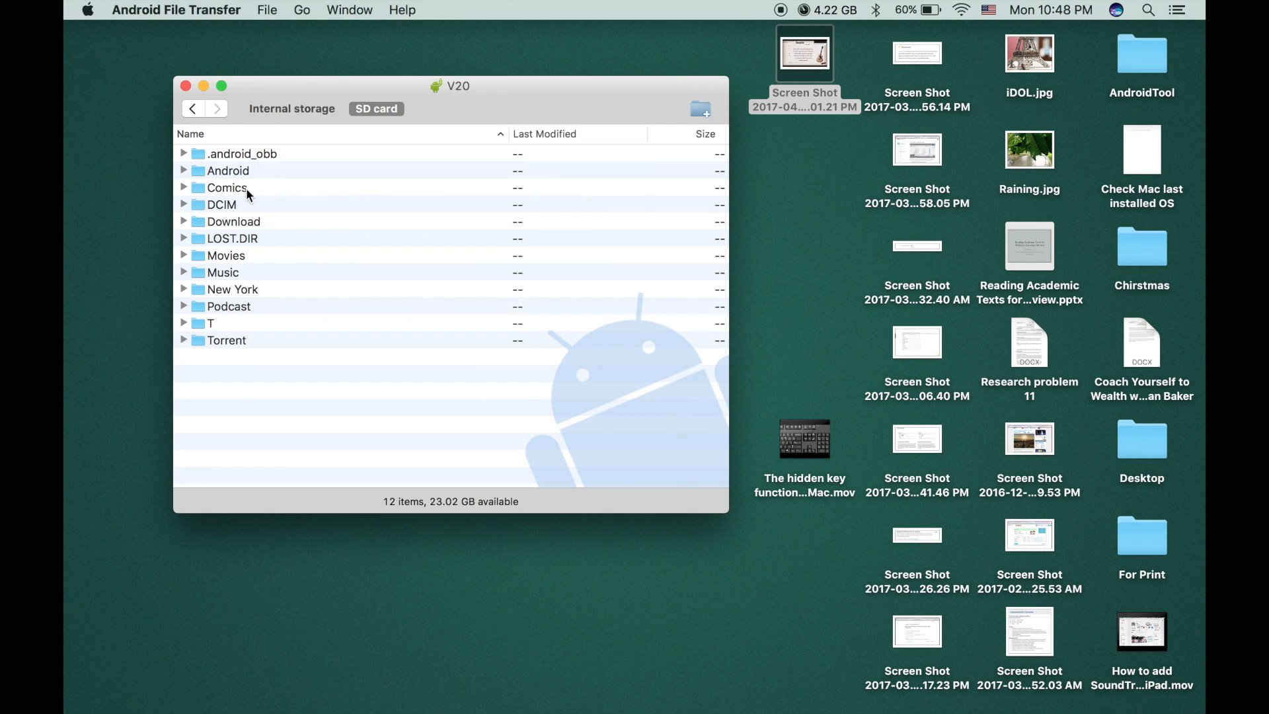
Step: Pull the Memletics PDF from Download > Adobe Acrobat to the desktop and open it
click(291, 108)
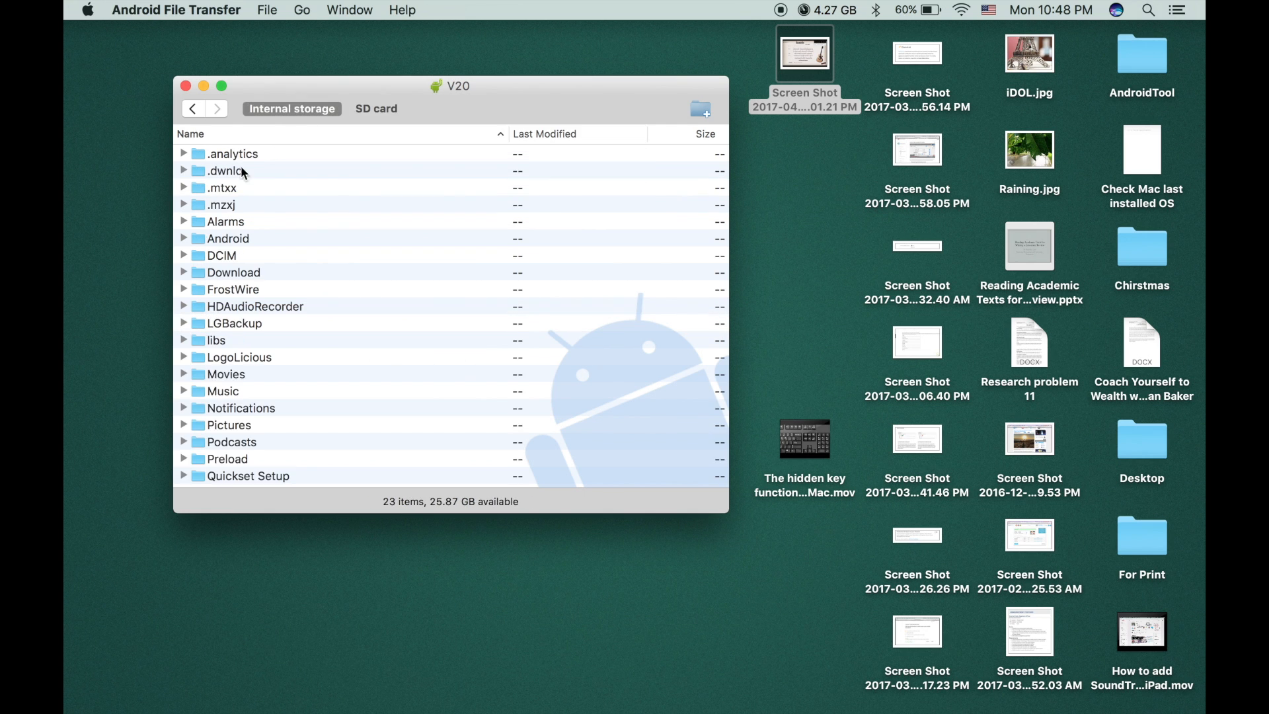
scroll(down, 3)
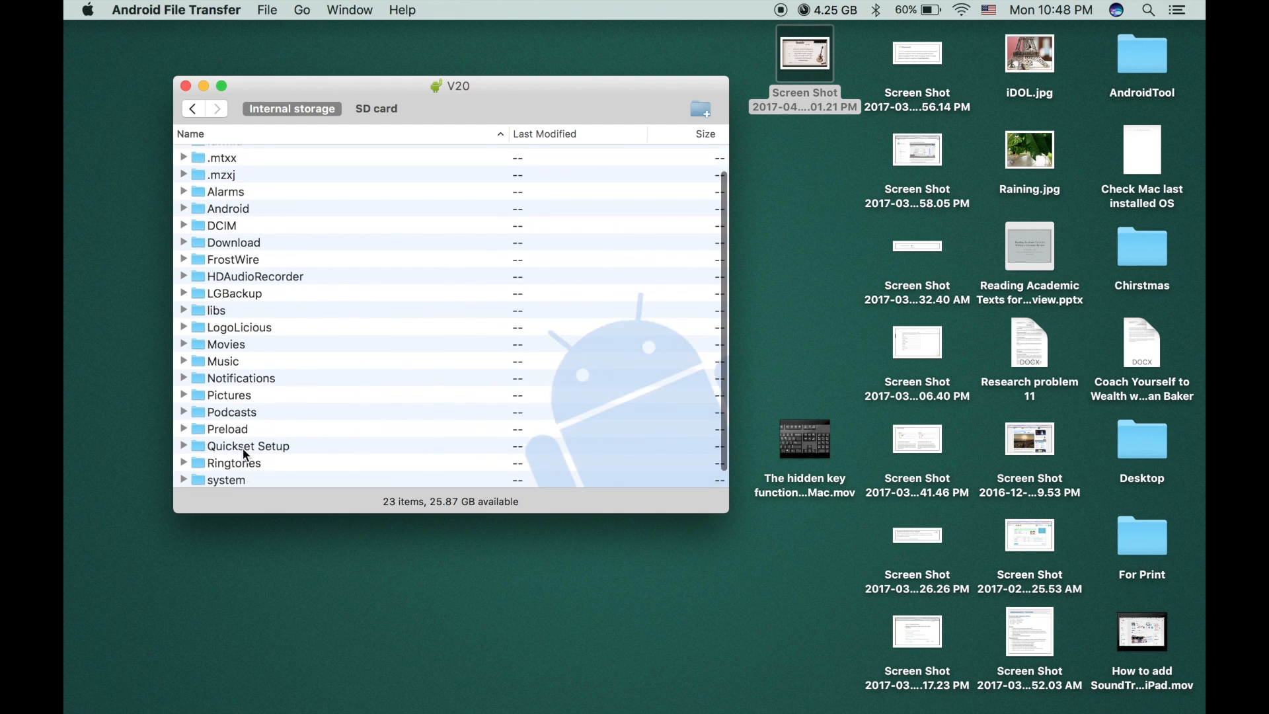
double_click(233, 242)
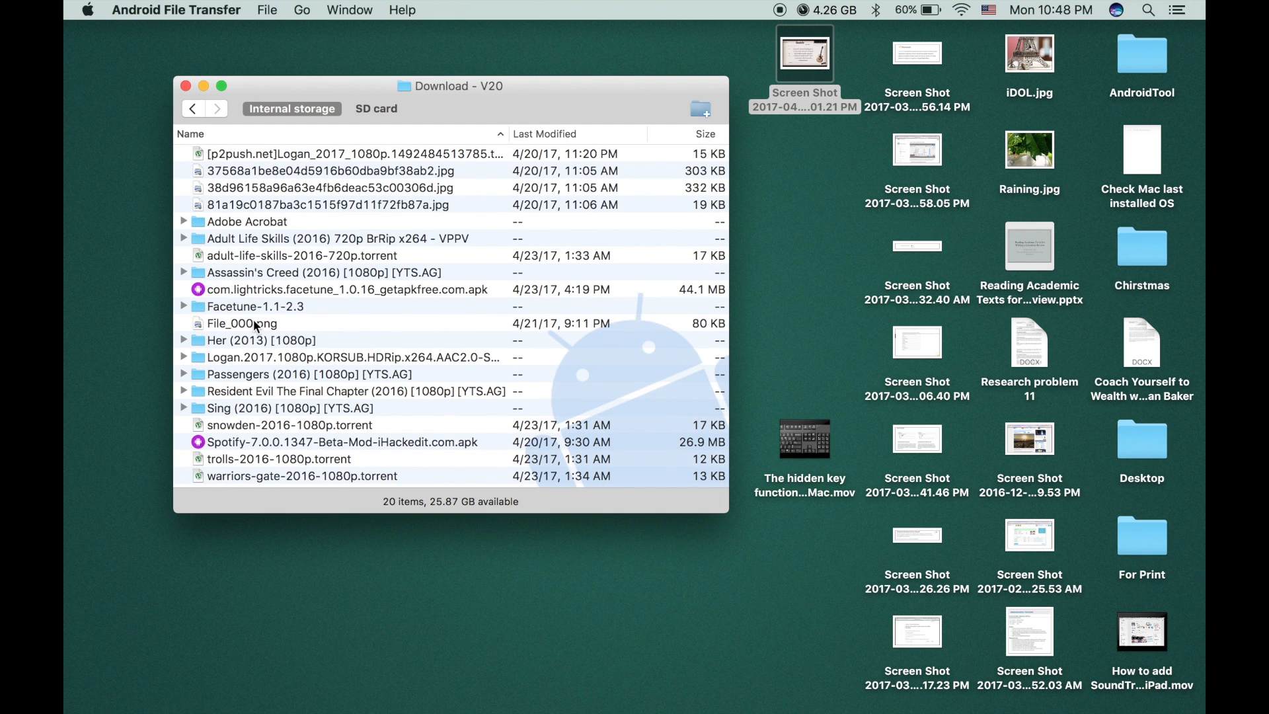
click(184, 221)
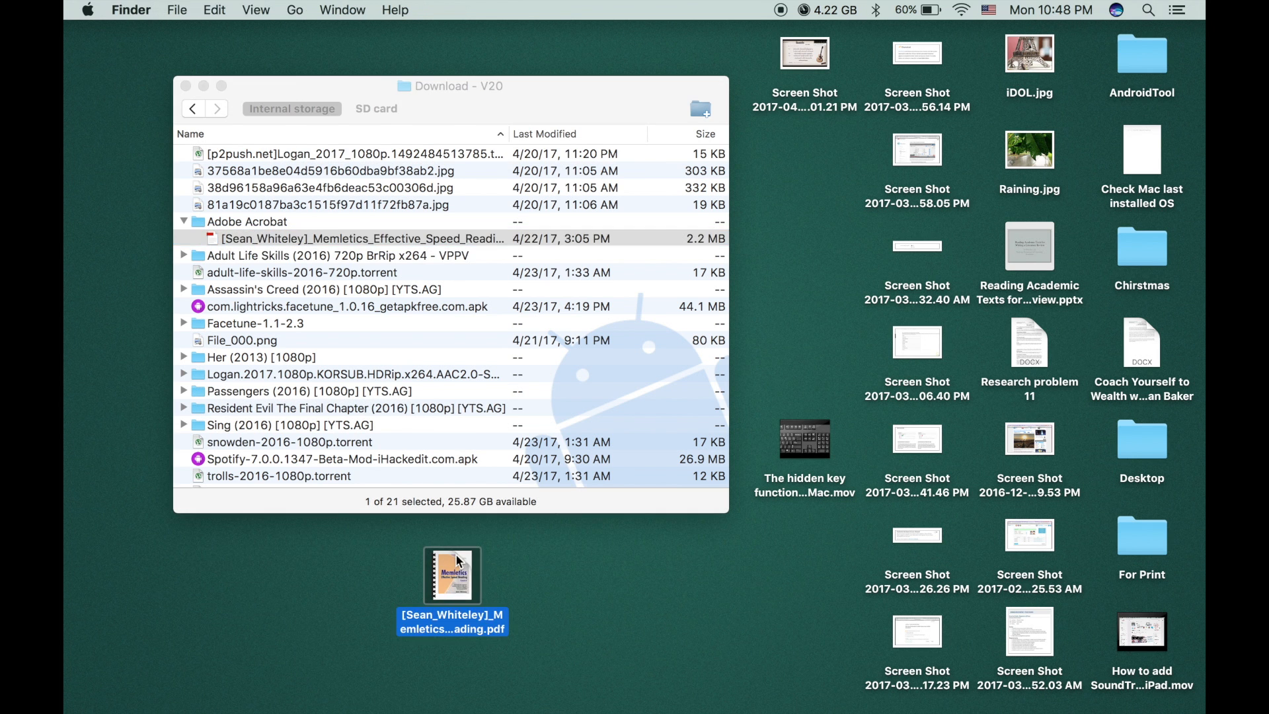
double_click(452, 577)
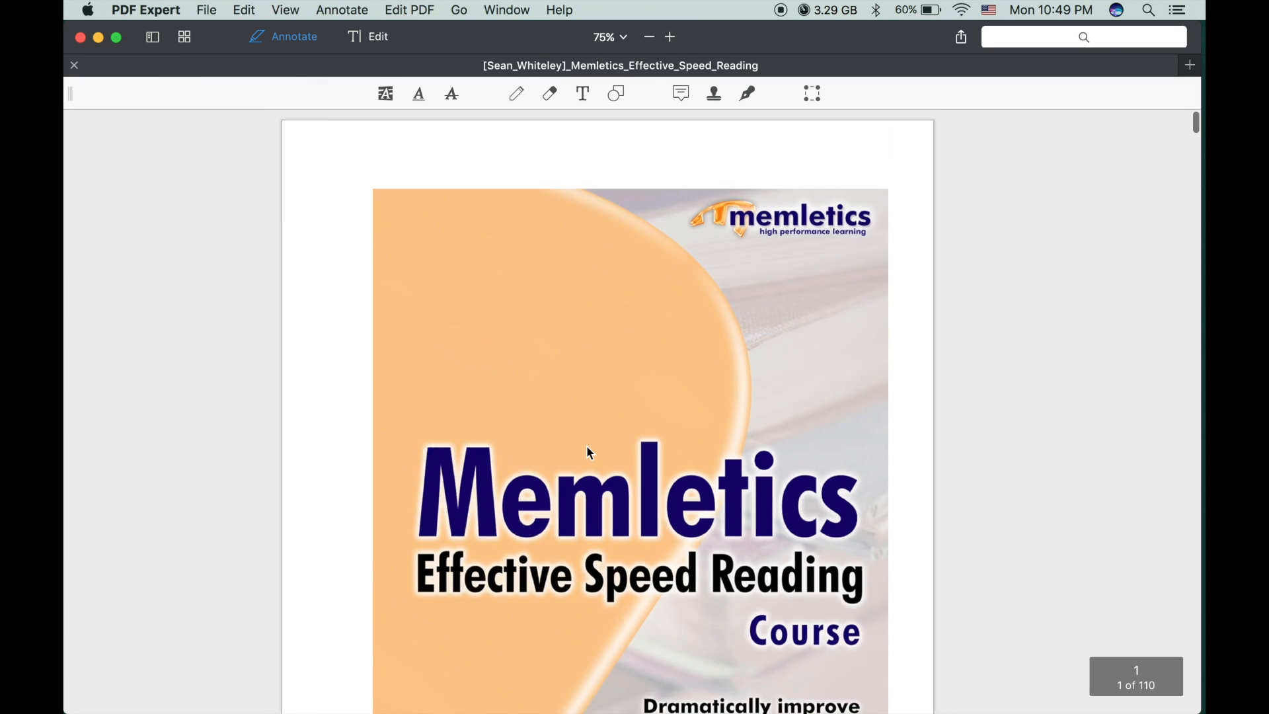
Step: Choose Quit PDF Expert from the PDF Expert menu
click(145, 10)
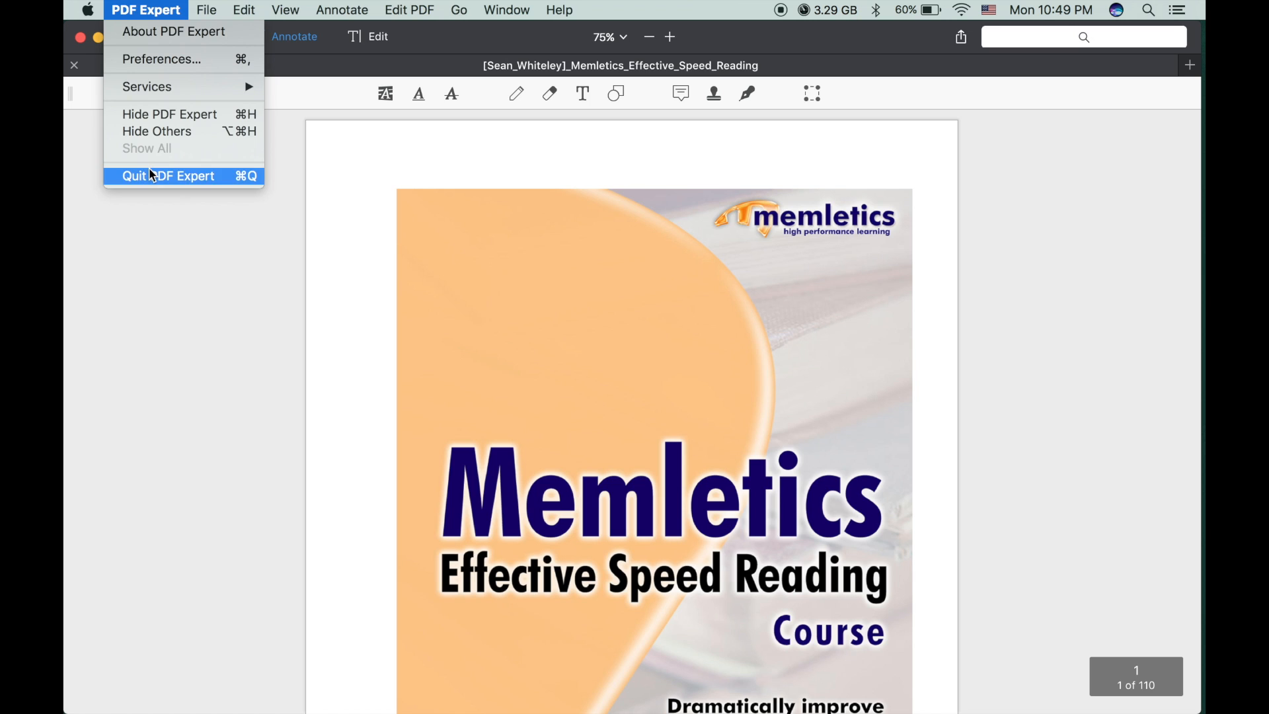
click(167, 176)
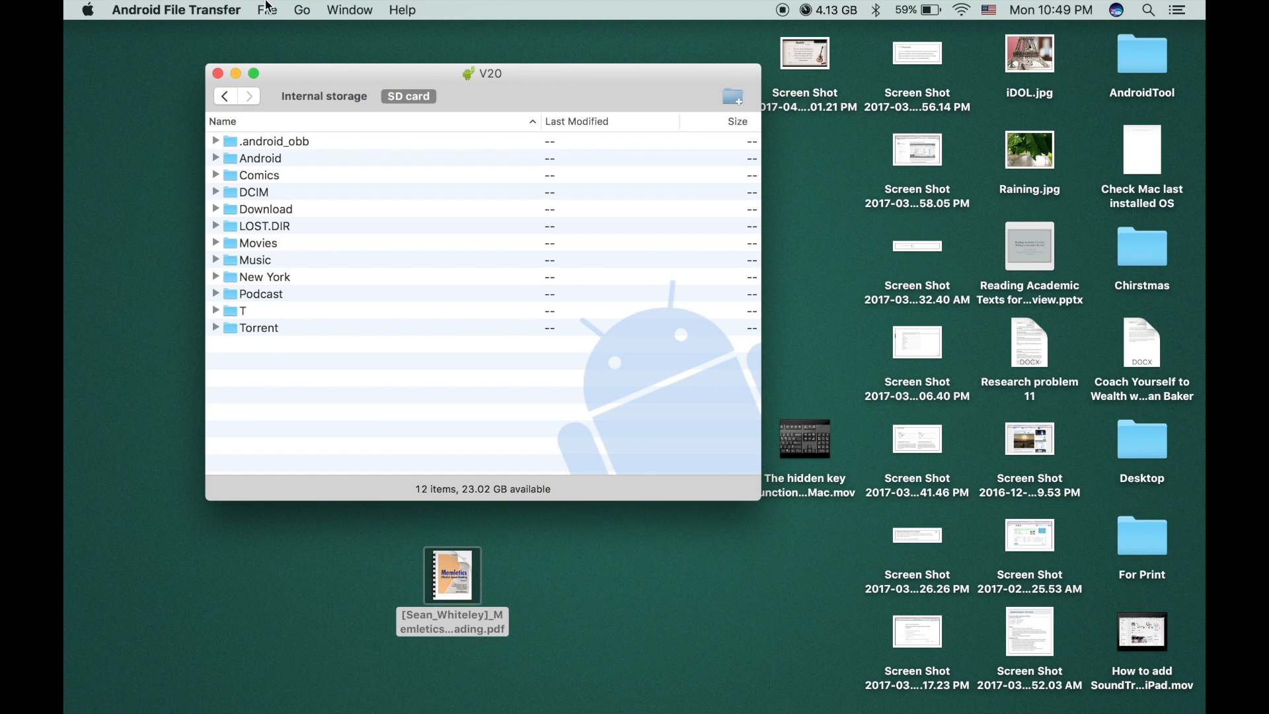
Step: Open the Android File Transfer menu to reach Quit Android File Transfer
click(175, 9)
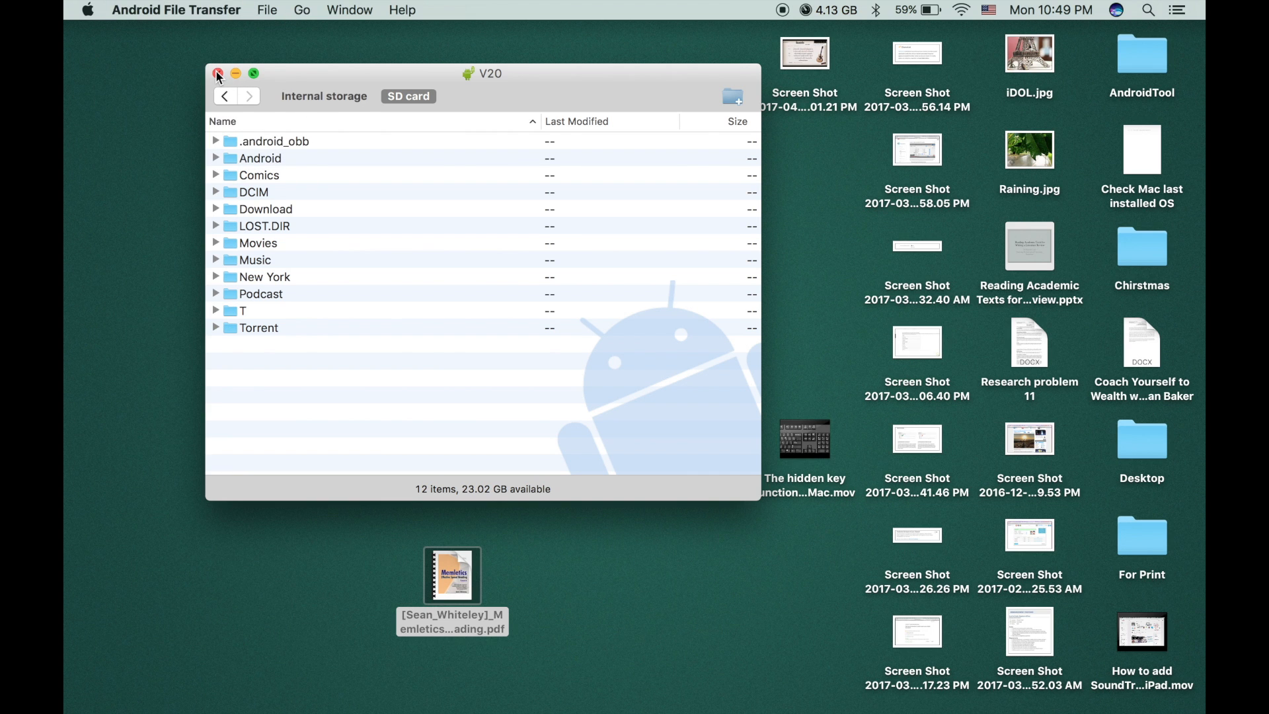
click(176, 10)
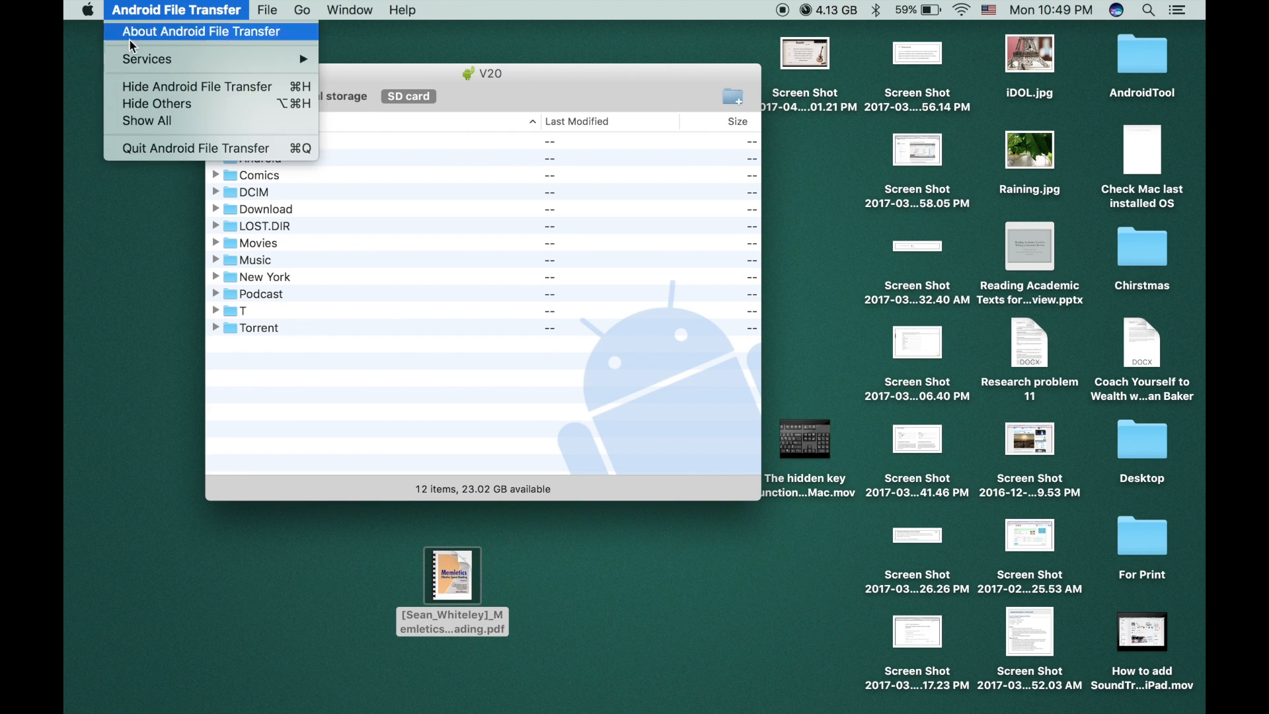